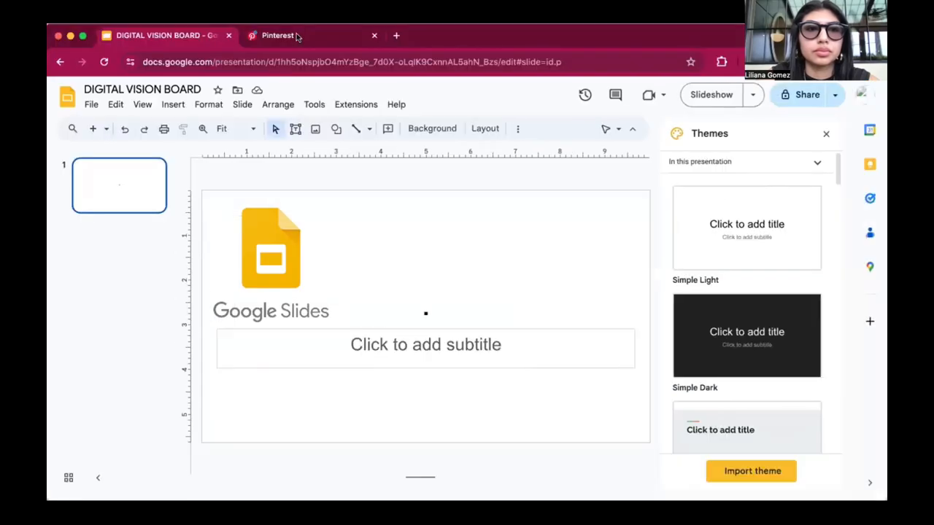
Step: Switch to Pinterest and scroll through the home feed
click(277, 35)
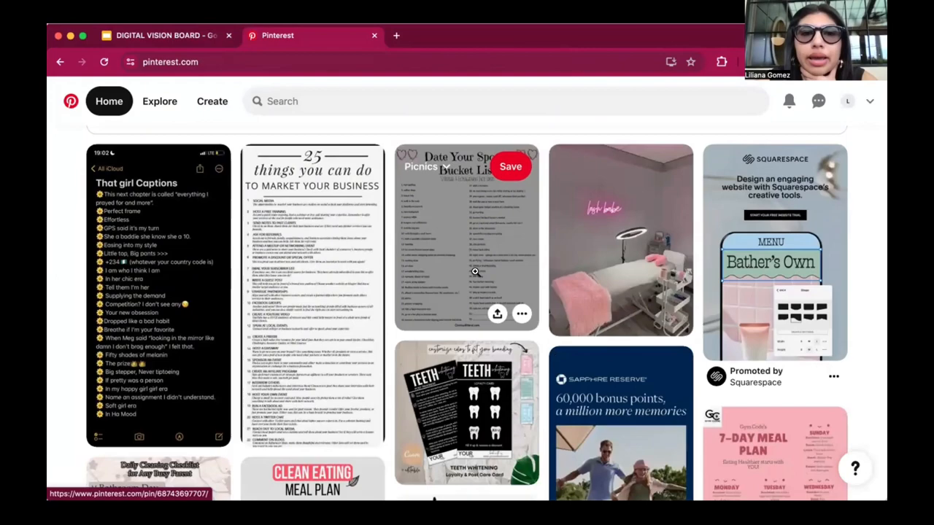
scroll(down, 3)
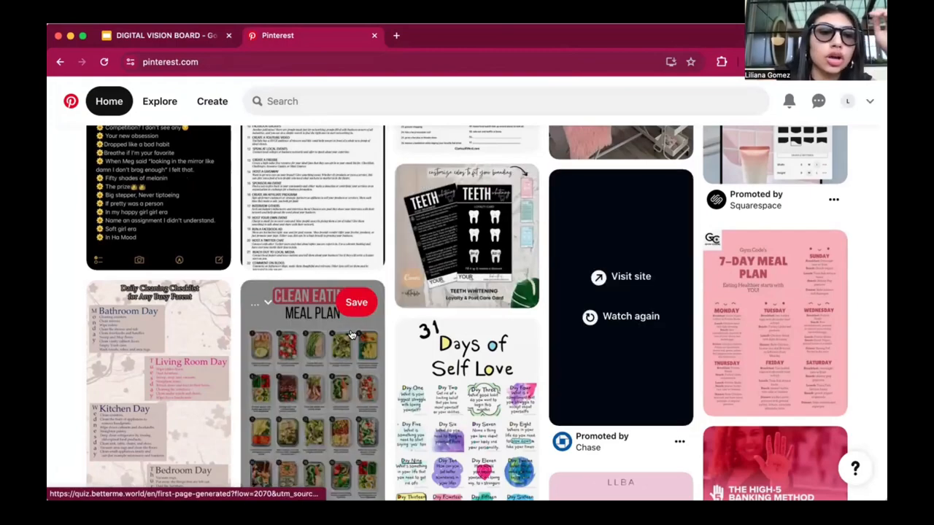
scroll(down, 3)
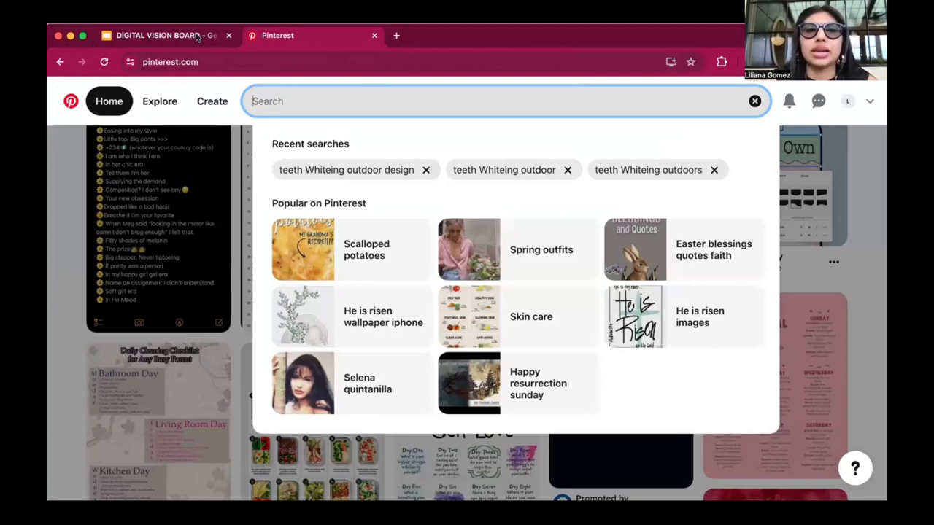
Step: Search Pinterest for 'healthy foods', browse, and refine to 'healthy foods recipes'
click(161, 35)
text(Healthy foods)
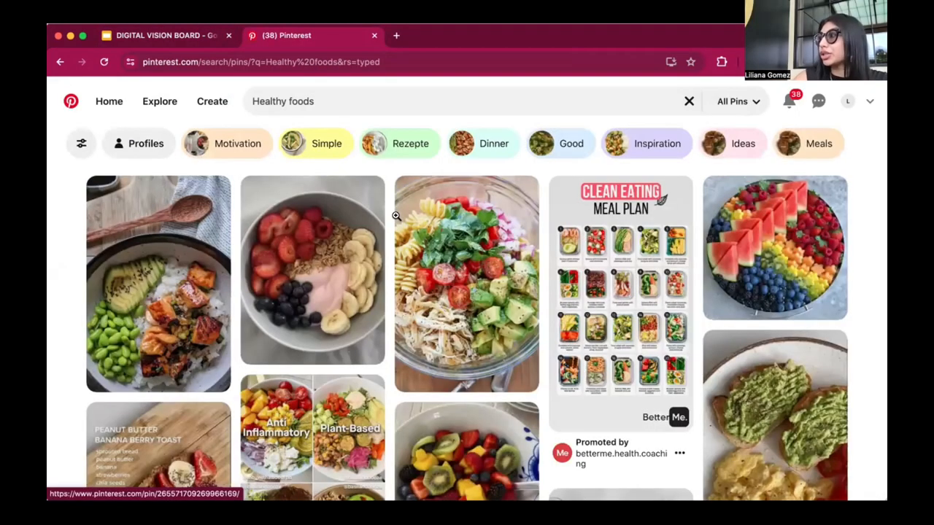
mouse_move(466, 284)
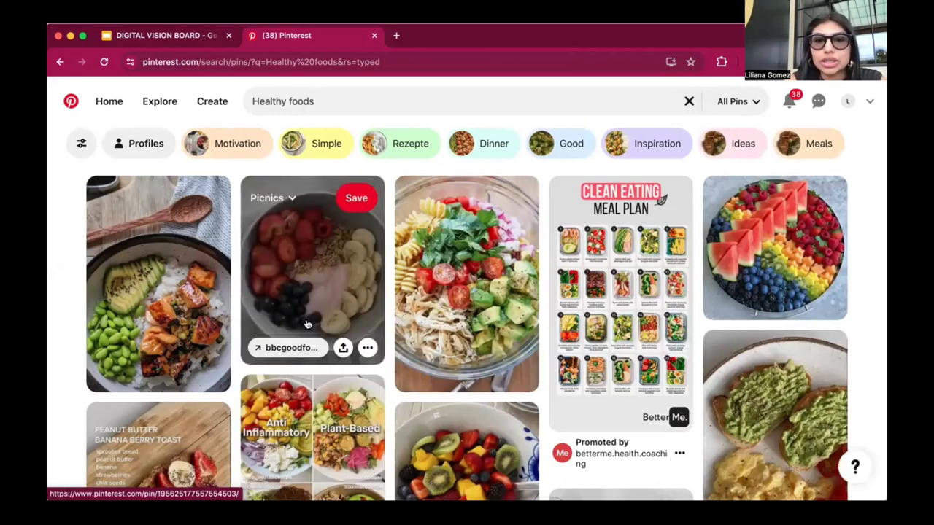
scroll(down, 3)
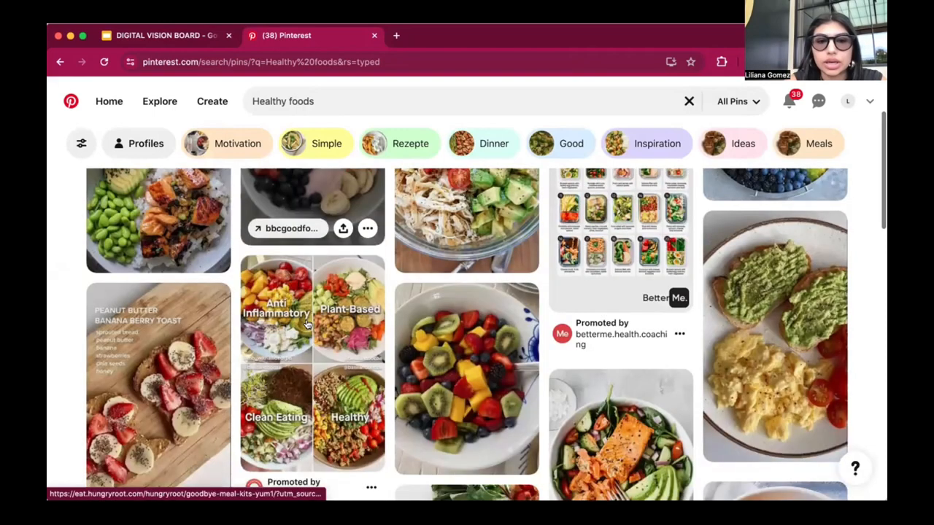
scroll(down, 3)
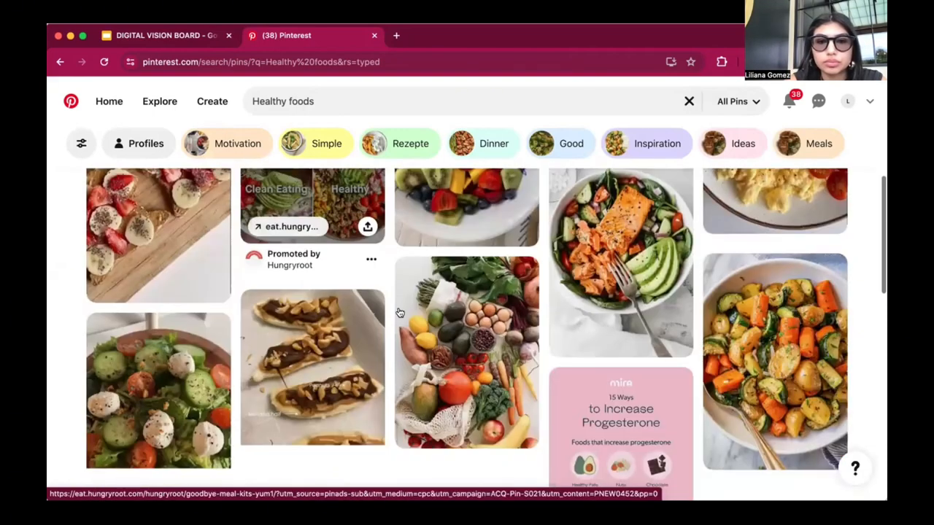
scroll(down, 3)
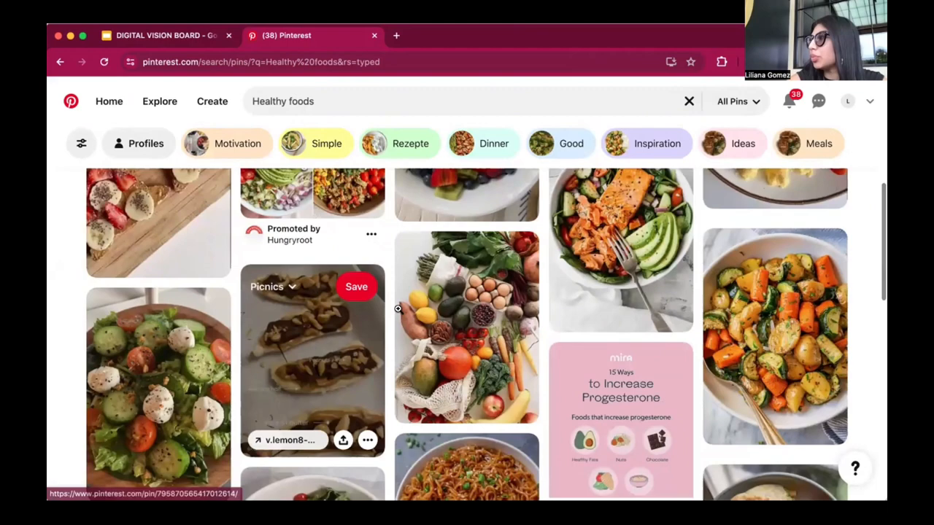
scroll(down, 3)
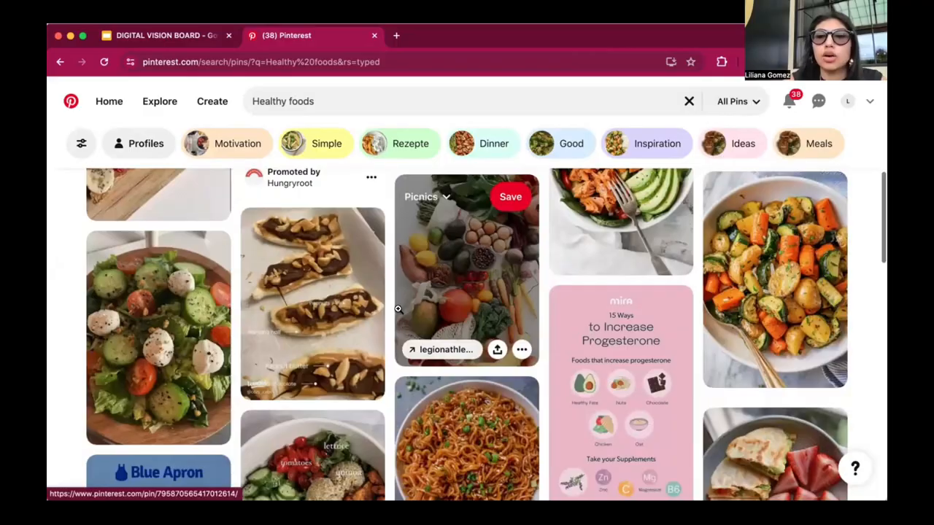
scroll(down, 3)
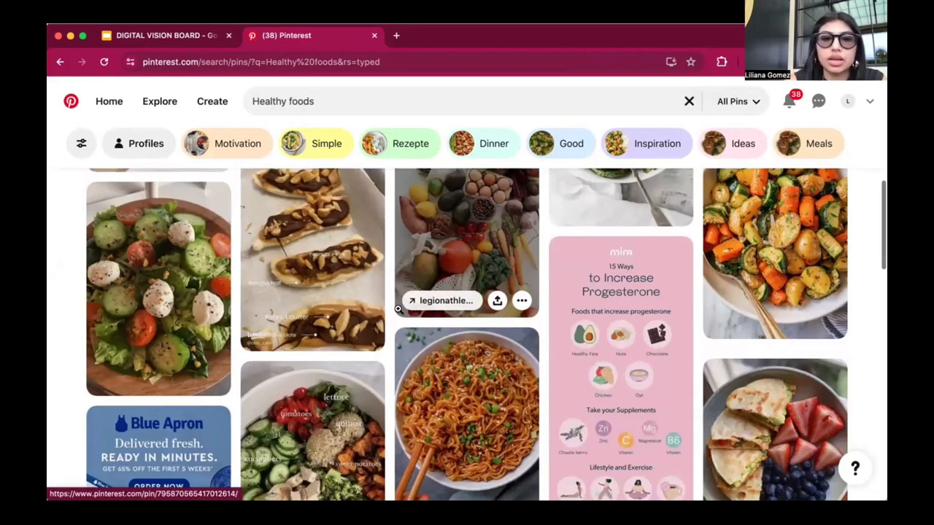
scroll(down, 3)
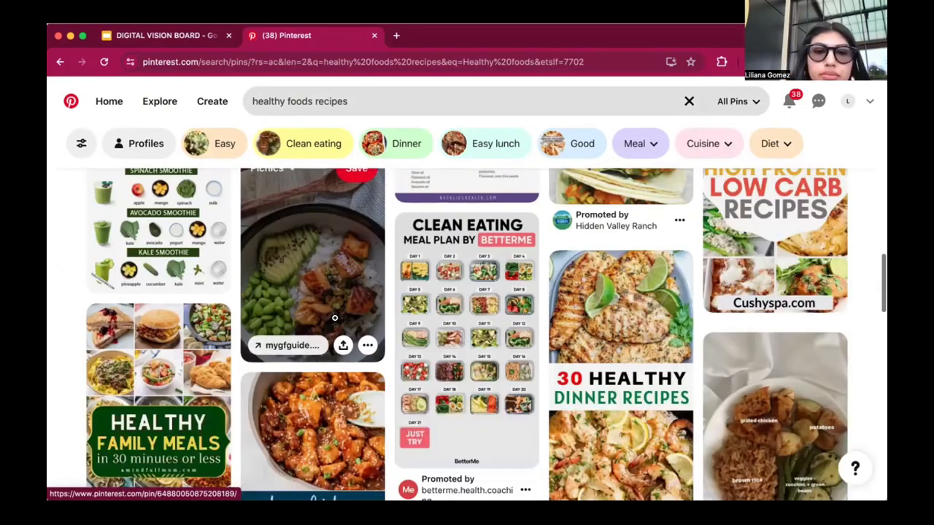
scroll(down, 3)
text(v)
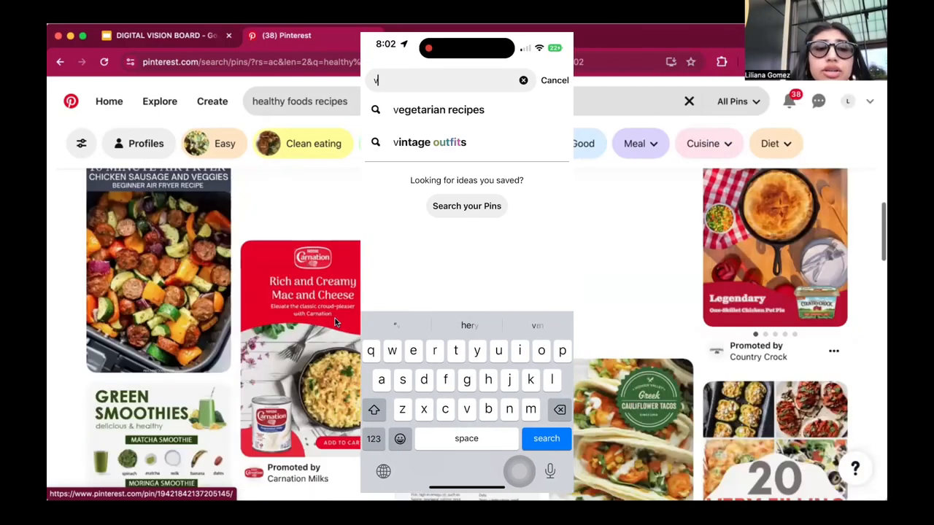
text(isio)
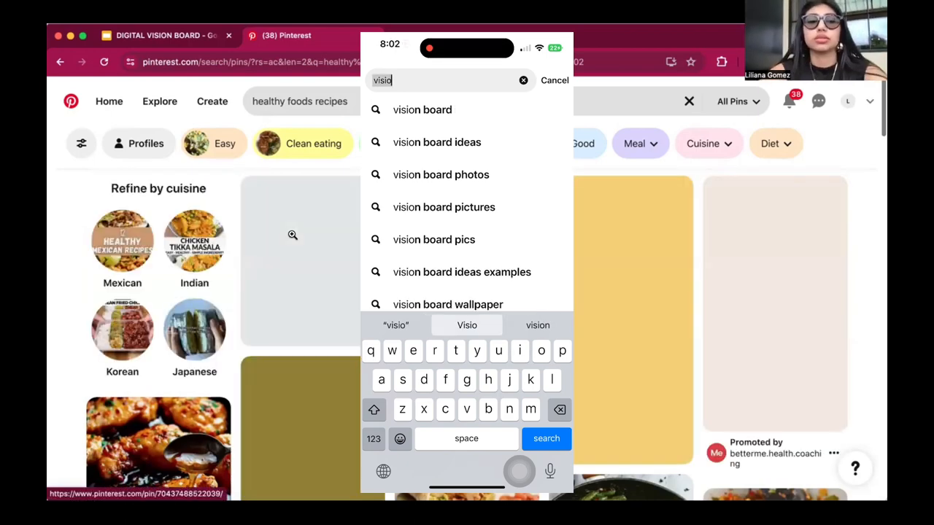
click(436, 142)
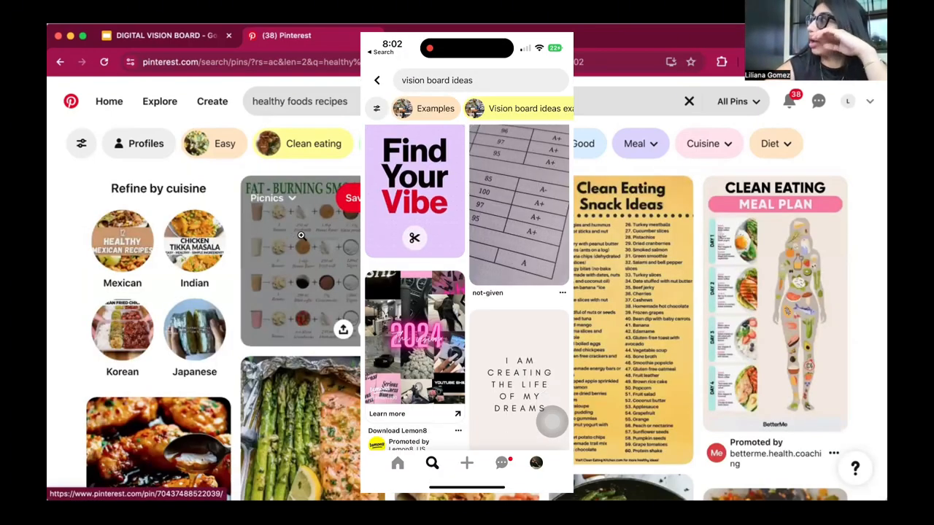
scroll(down, 3)
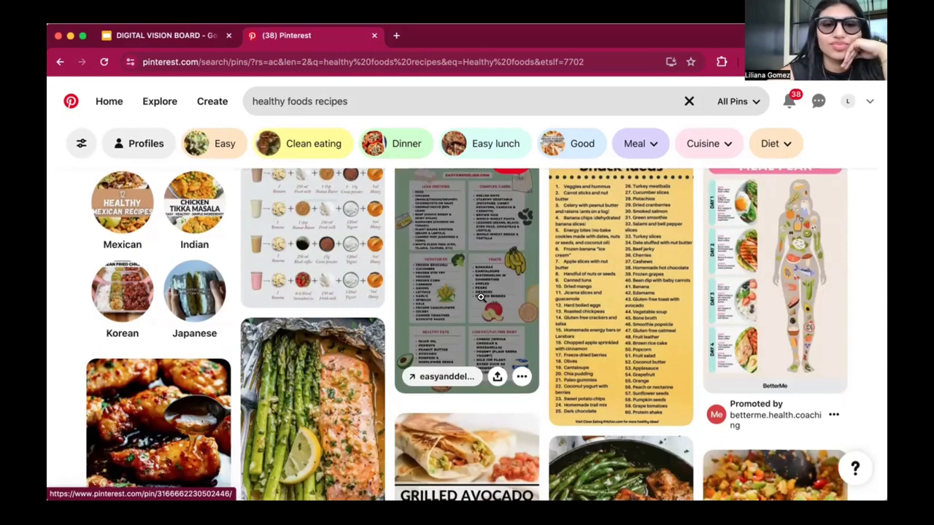
scroll(down, 3)
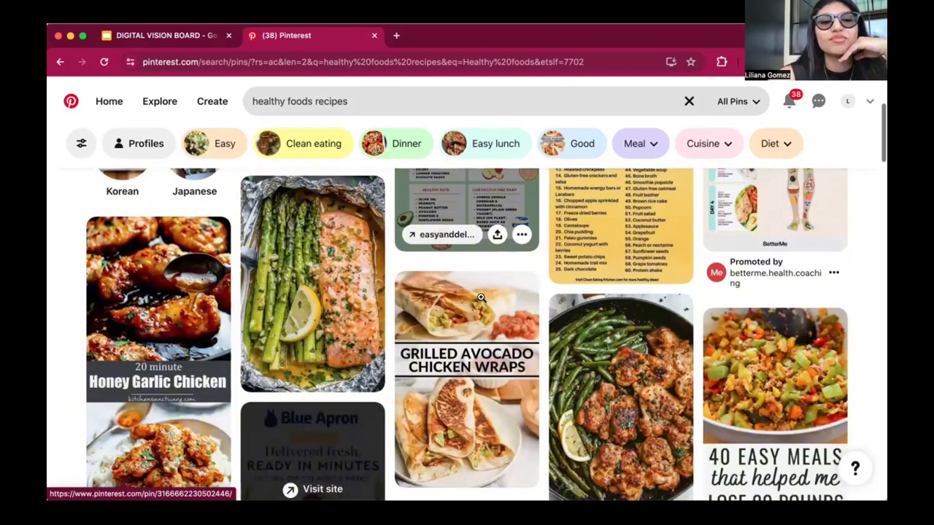
scroll(down, 3)
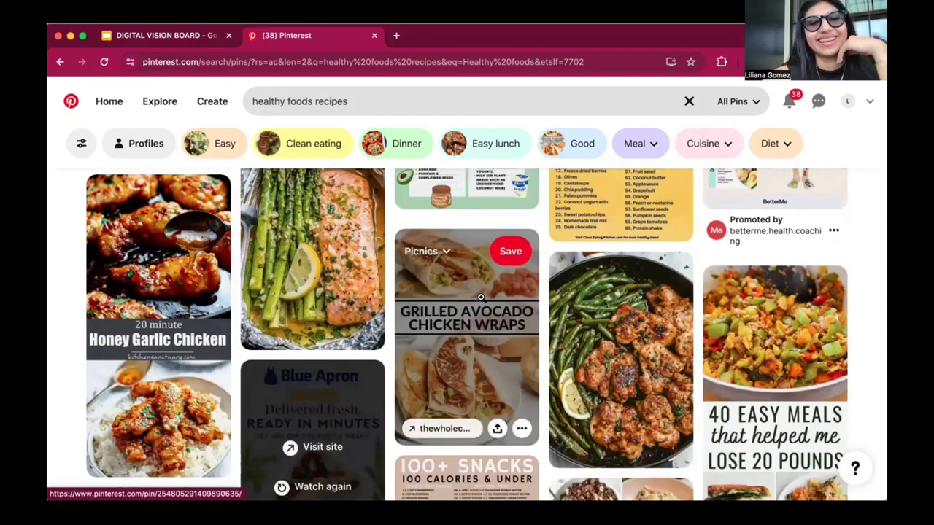
scroll(down, 3)
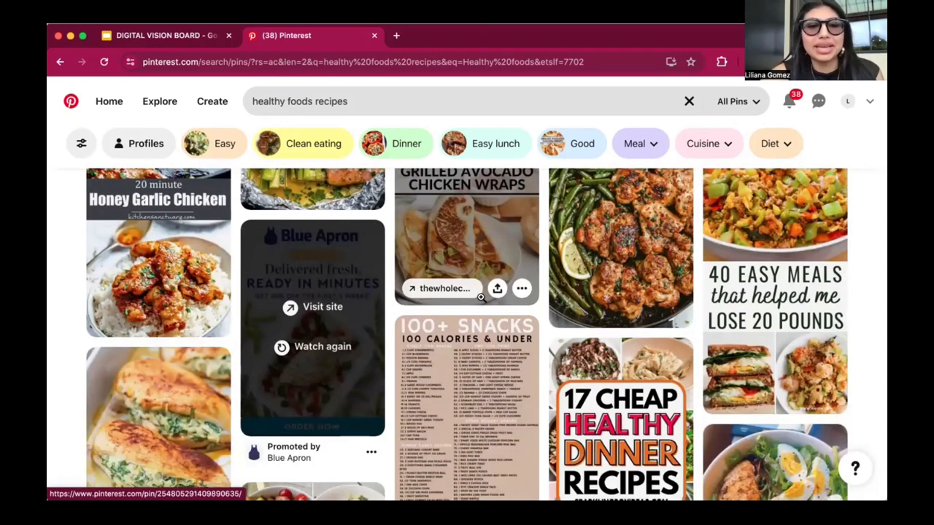
scroll(down, 3)
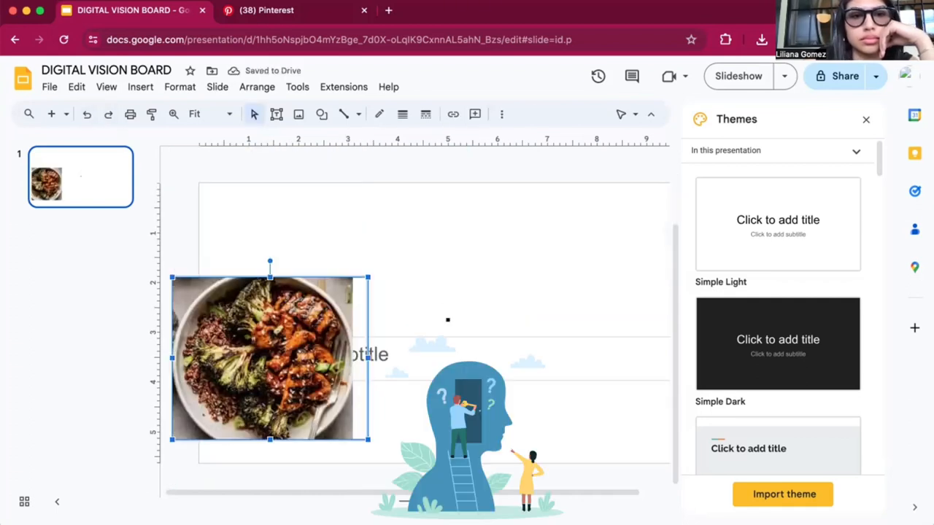
Step: Move the meal photo into the slide's top-left corner and shrink it
drag(270, 358, 259, 230)
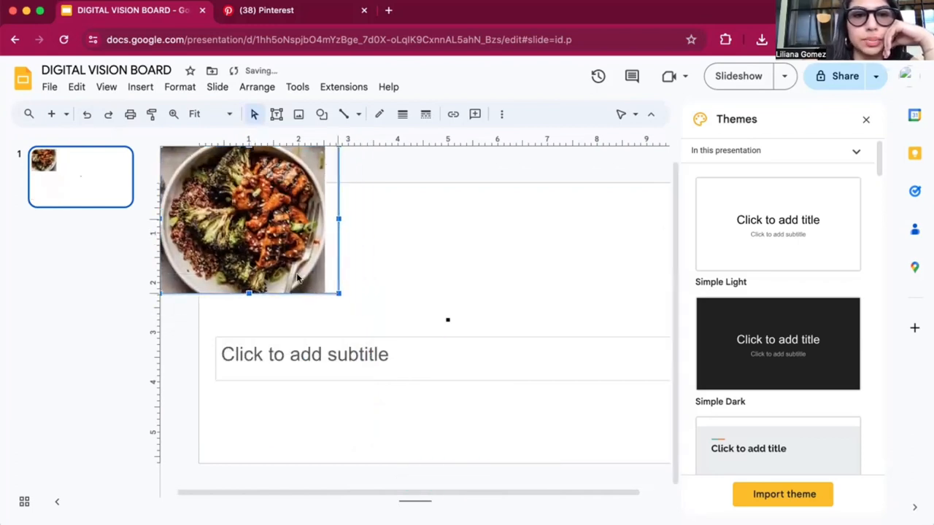
drag(248, 219, 239, 215)
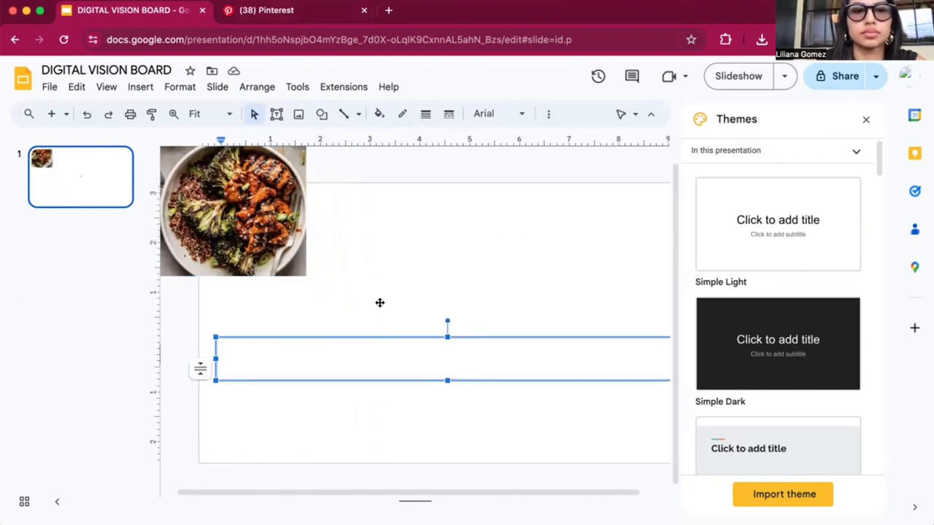
click(296, 9)
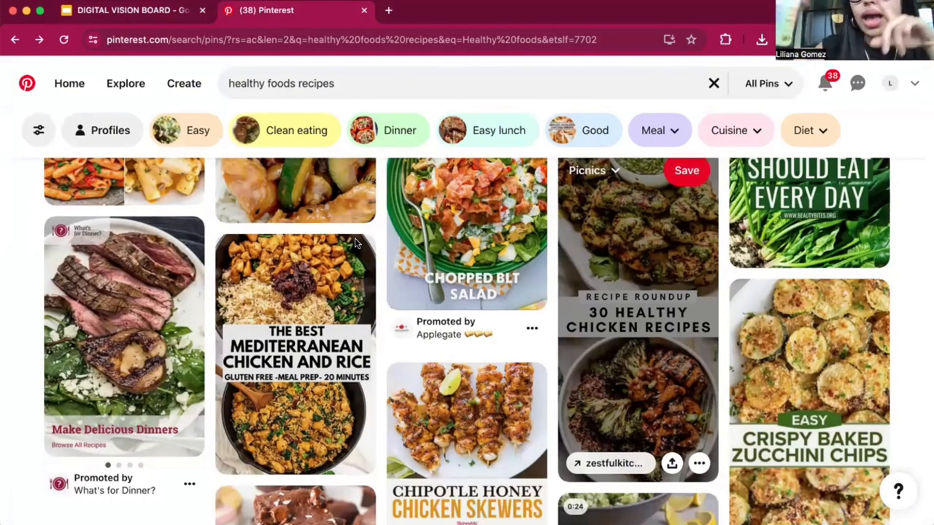
Step: Search Pinterest for 'youtube plaque' to show play-button award plaques
text(youtube)
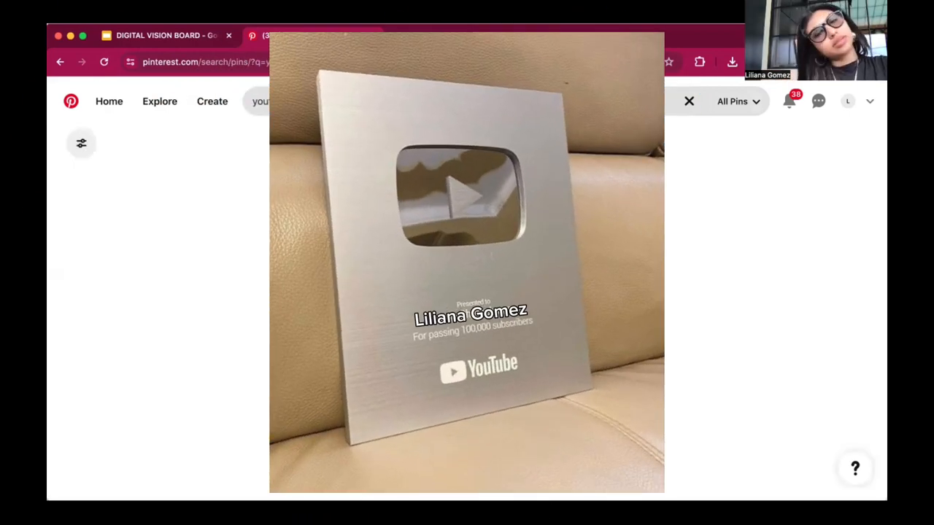
click(688, 101)
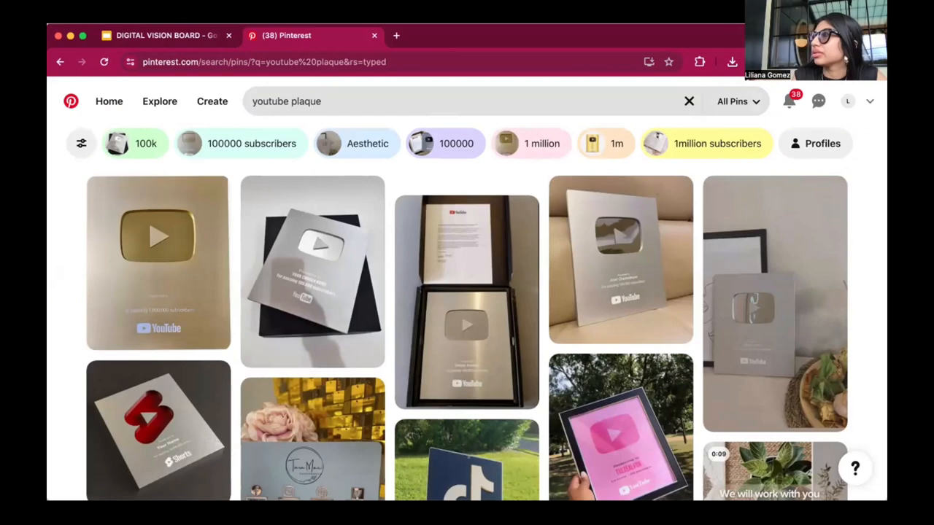
mouse_move(620, 260)
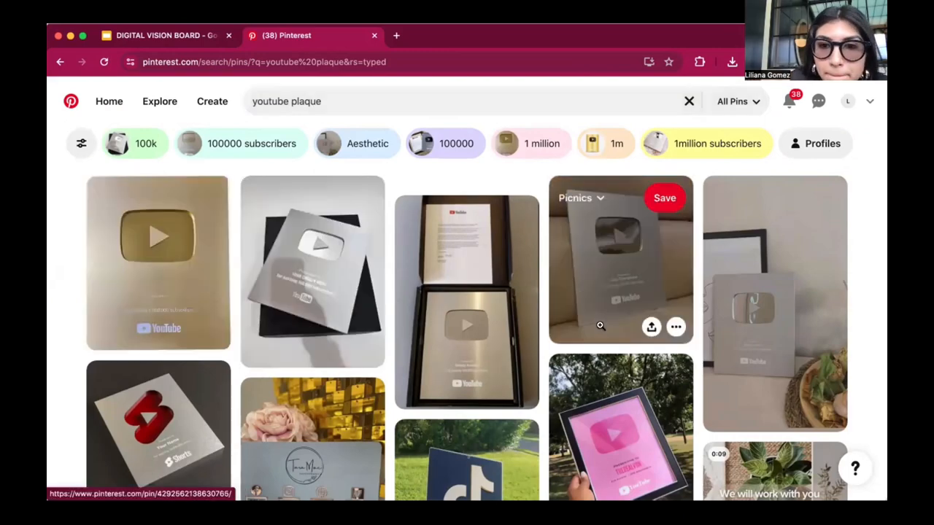
Step: Search Pinterest for 'meal prep' and browse the container and recipe pins
text(meal prep)
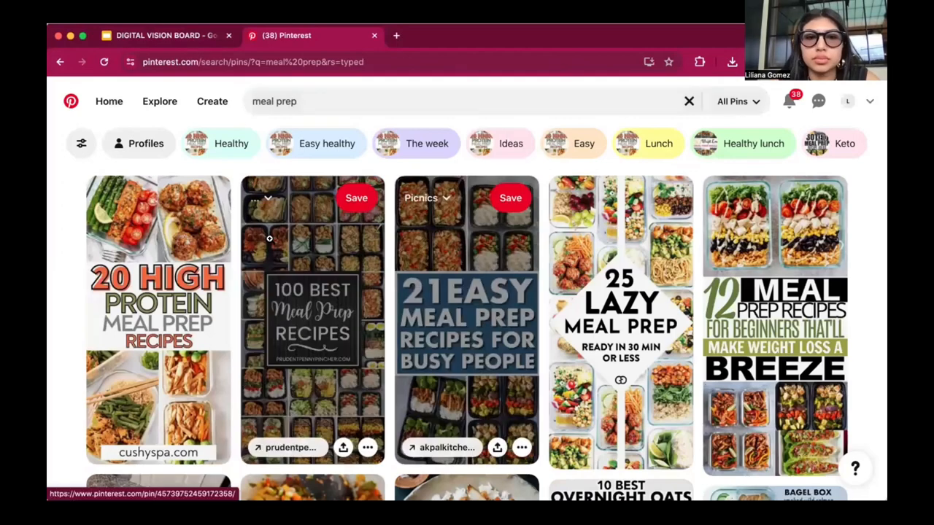
scroll(down, 3)
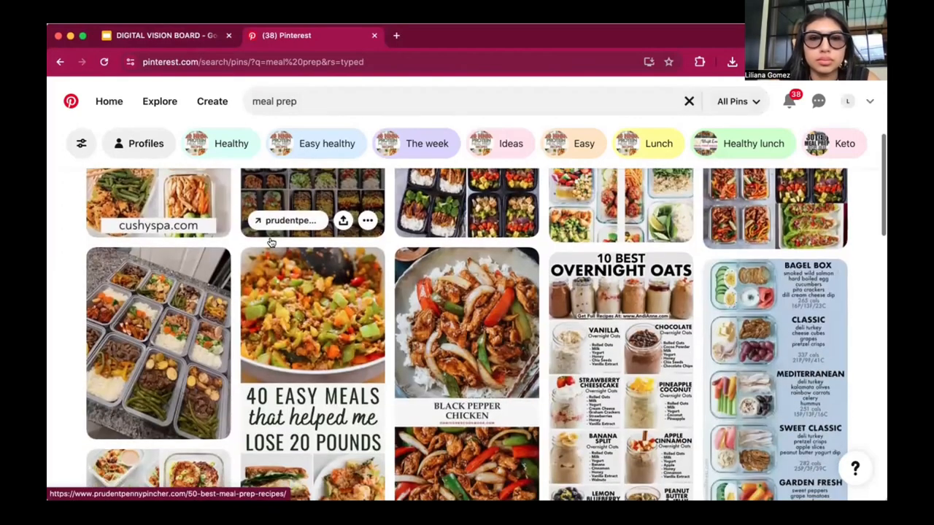
scroll(down, 3)
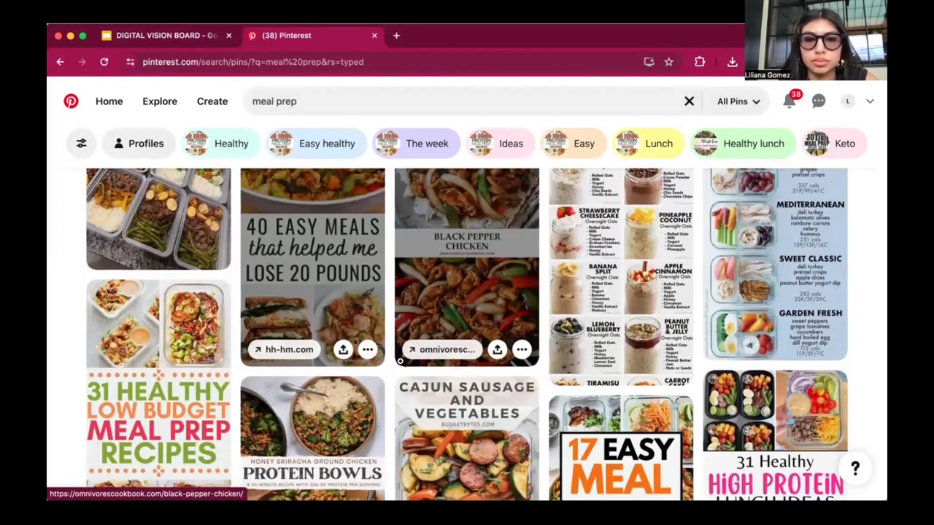
scroll(down, 3)
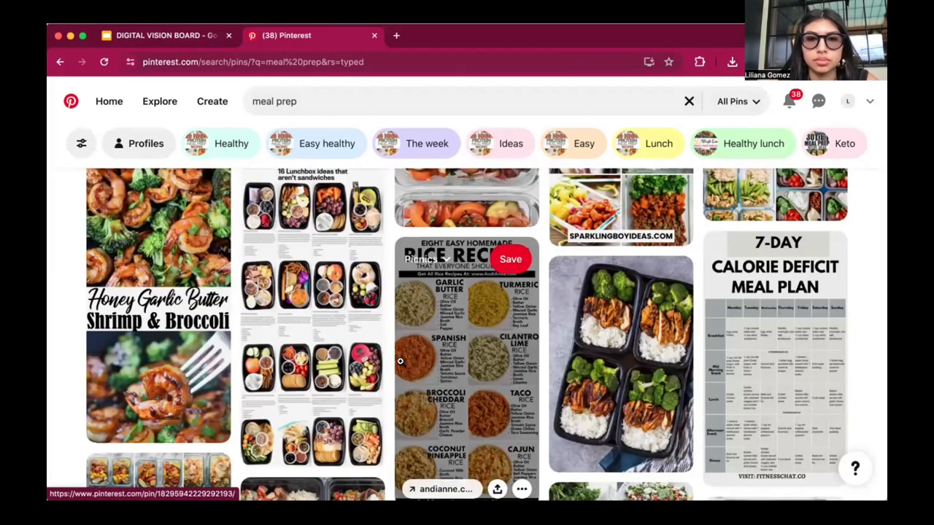
scroll(down, 3)
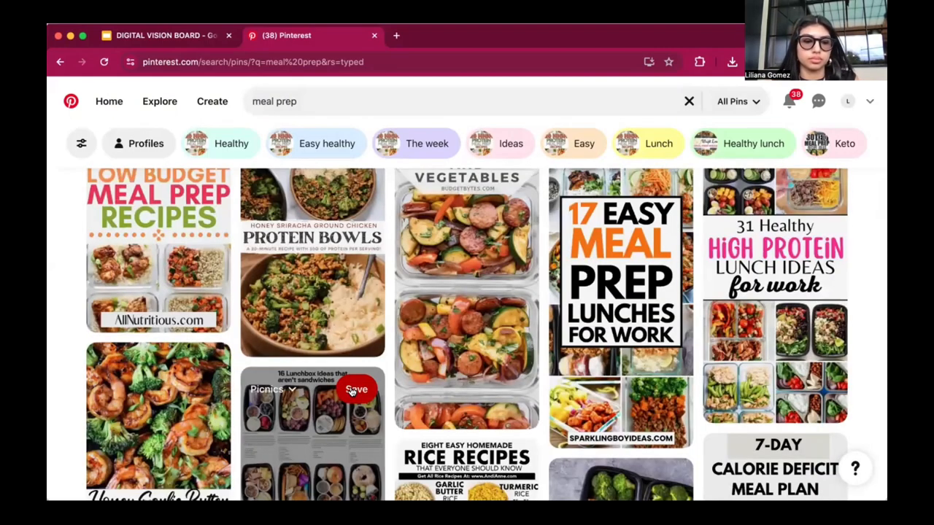
scroll(down, 3)
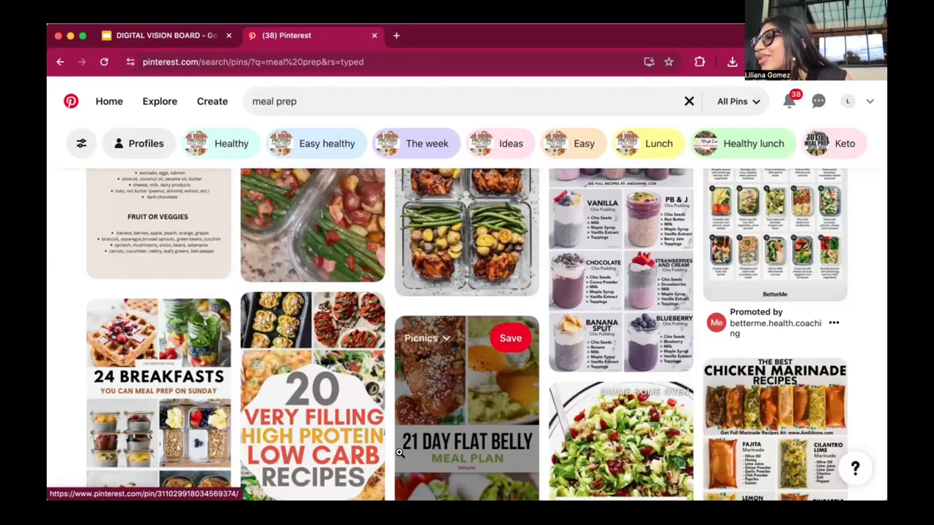
scroll(down, 3)
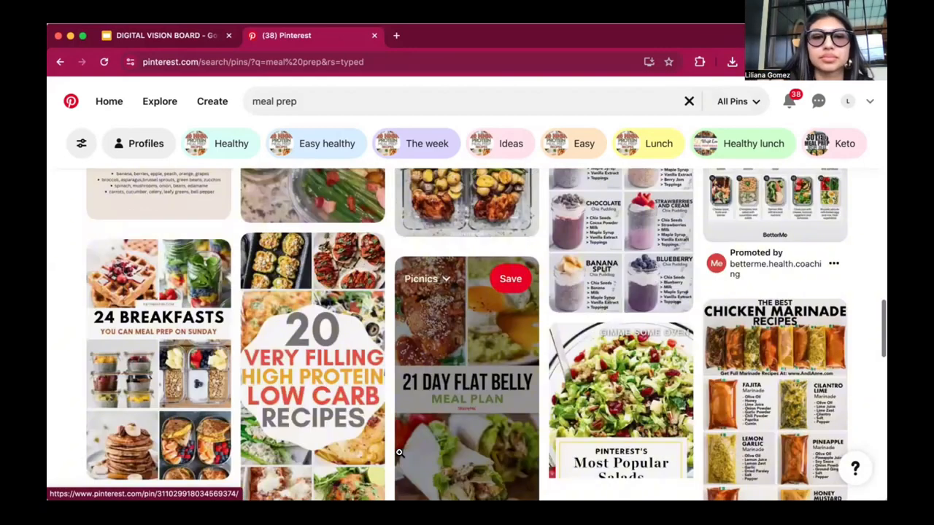
scroll(down, 3)
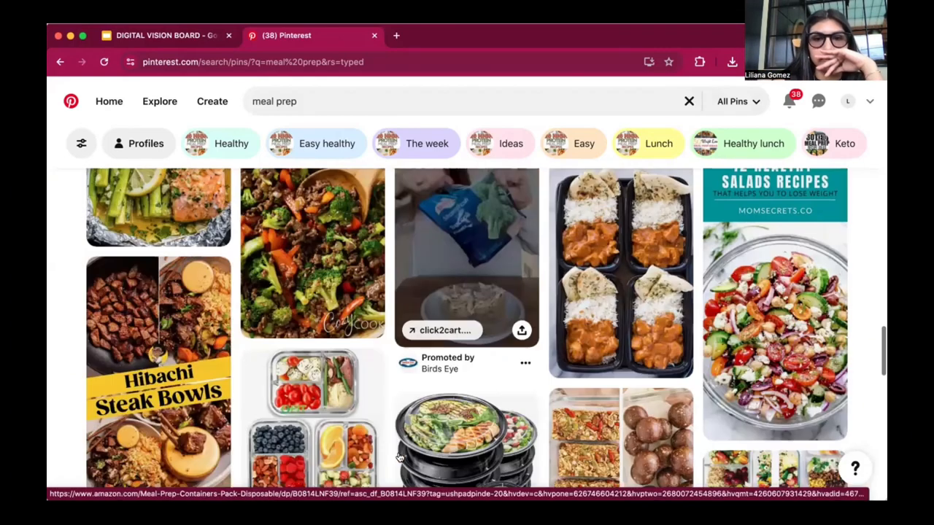
scroll(down, 3)
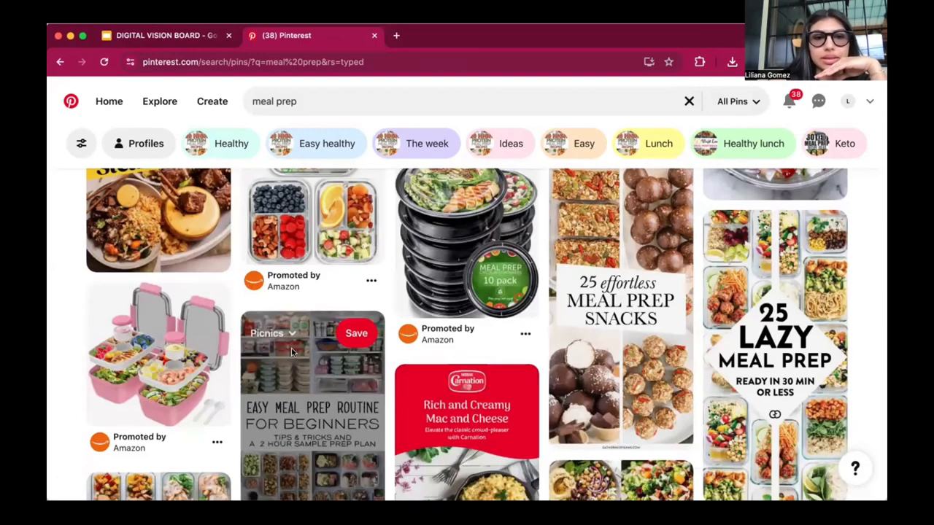
mouse_move(356, 400)
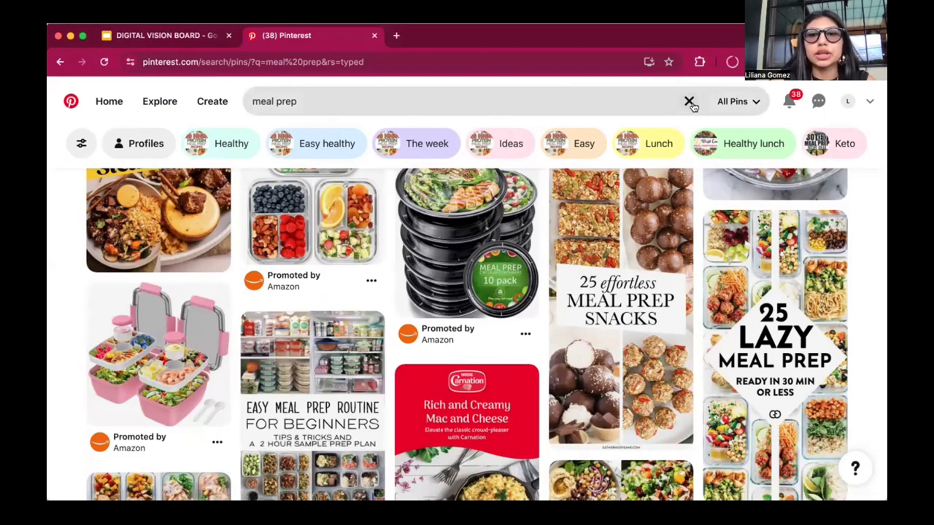
Step: Search 'money' and pick the 'I will reach my financial goals this year' pin
text(money)
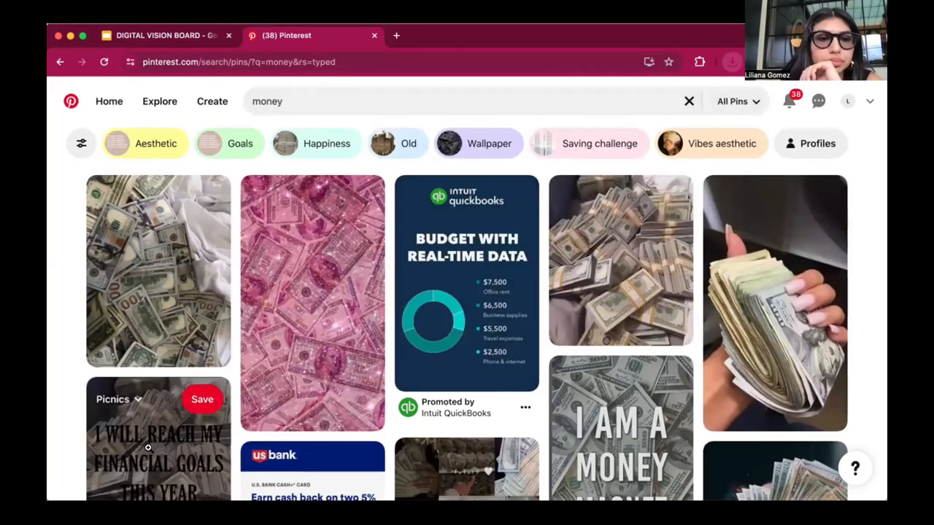
scroll(down, 3)
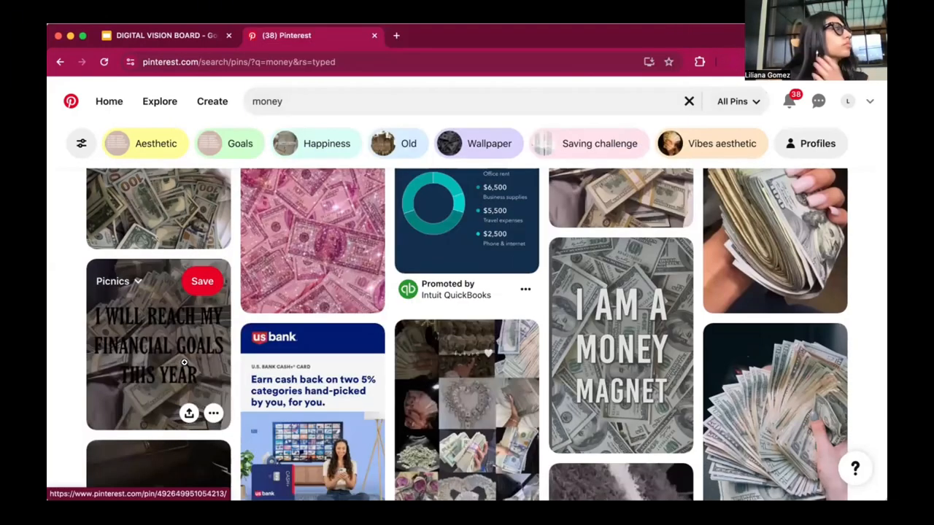
click(213, 413)
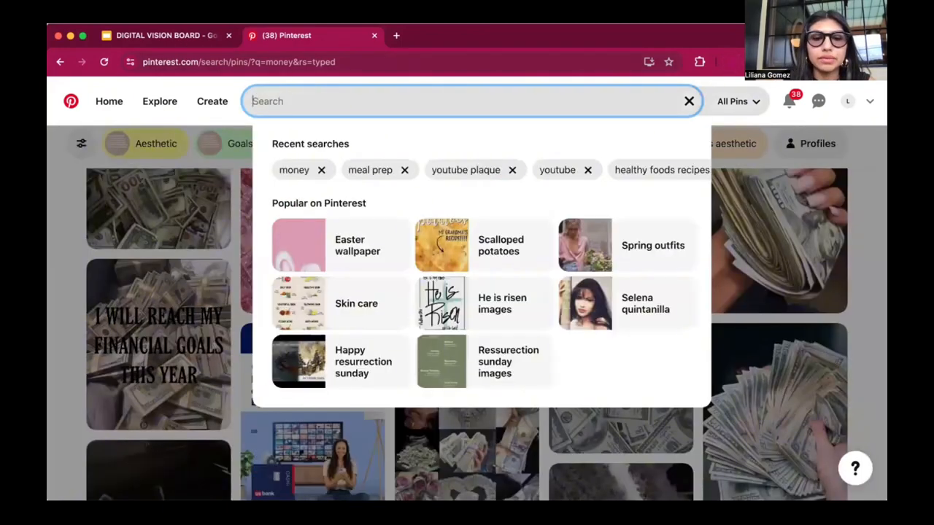
Step: Search Pinterest for 'porsche', then search for 'trading'
text(porsch)
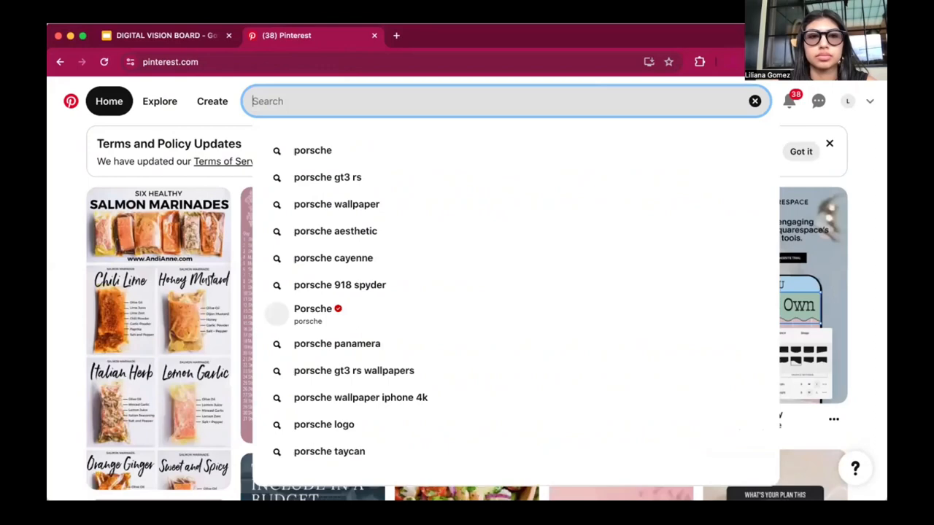
text(trading)
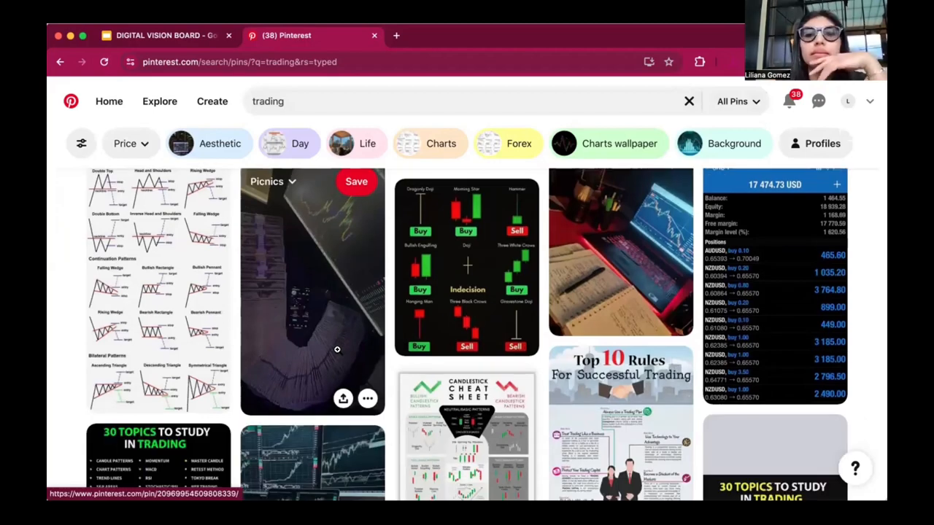
Step: Scroll through the trading results showing chart-pattern cheat sheets
scroll(down, 3)
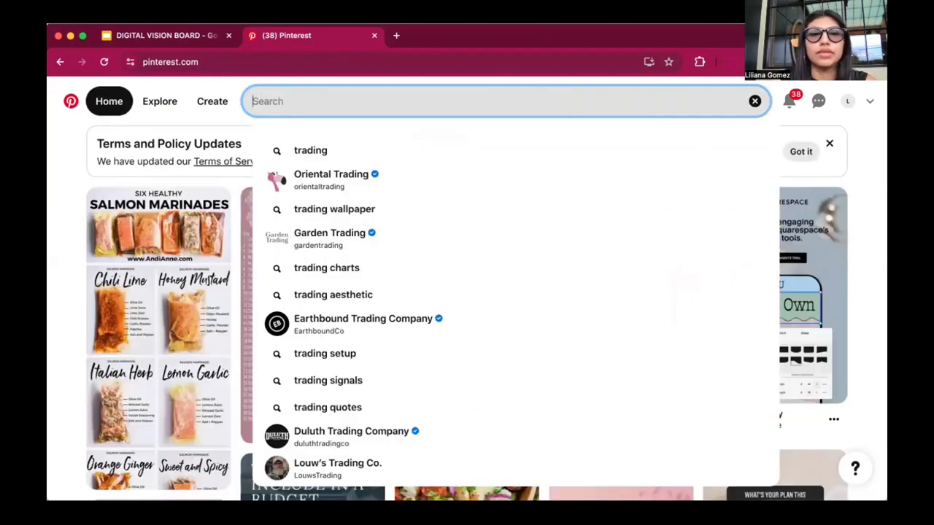
Step: Search 'netflix' and download the cozy laptop image showing Netflix
text(netflix)
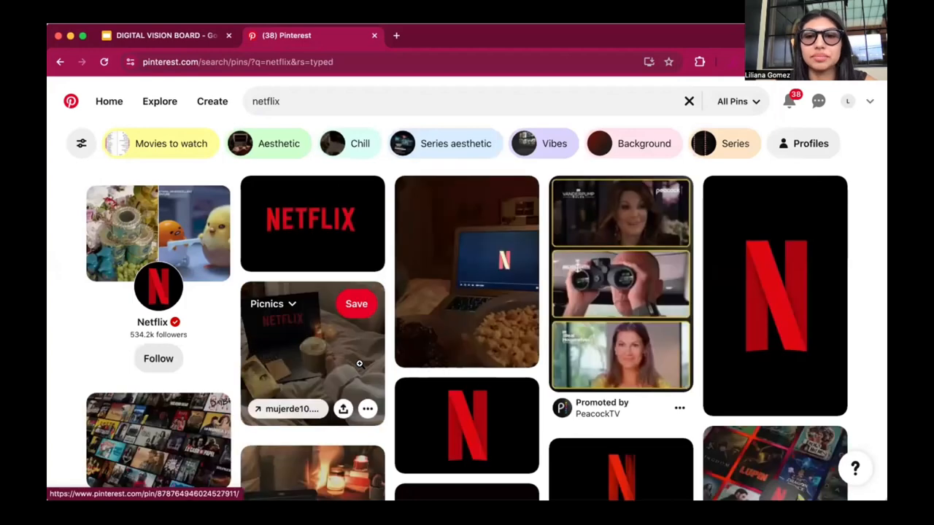
scroll(down, 3)
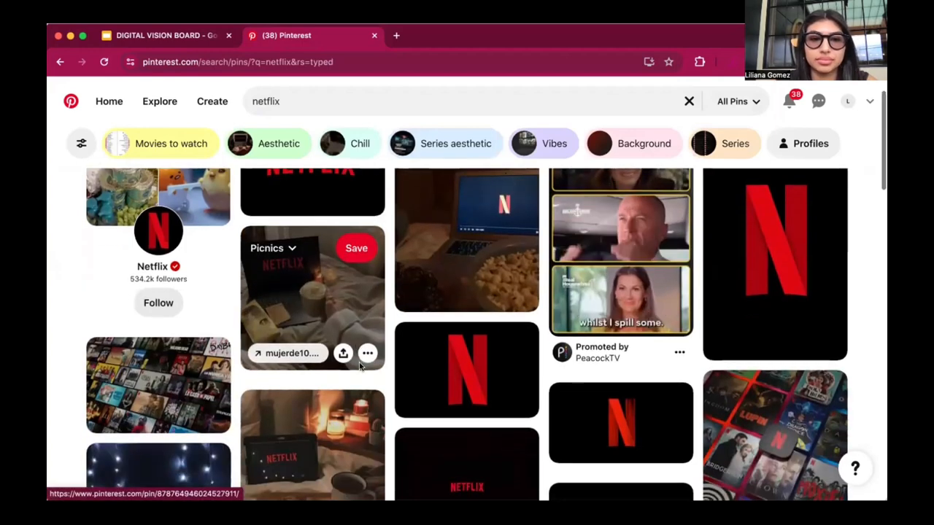
scroll(down, 3)
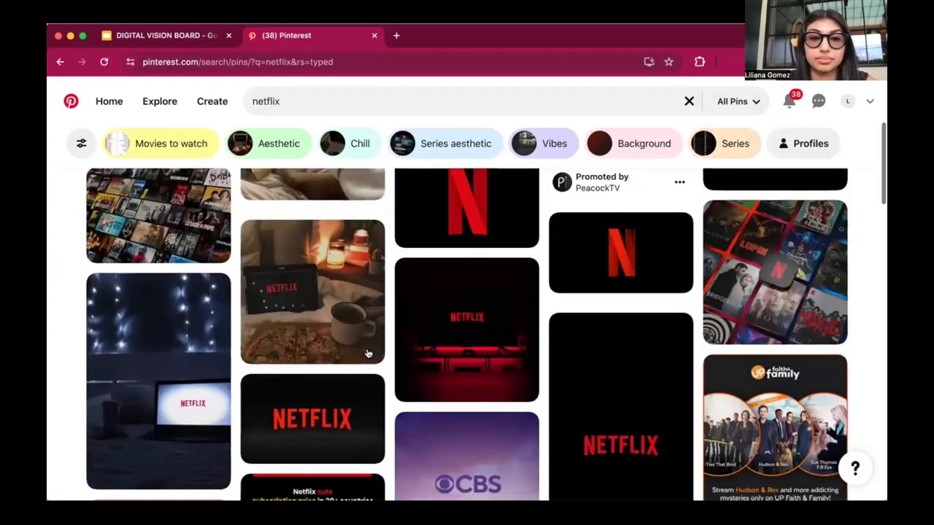
scroll(down, 3)
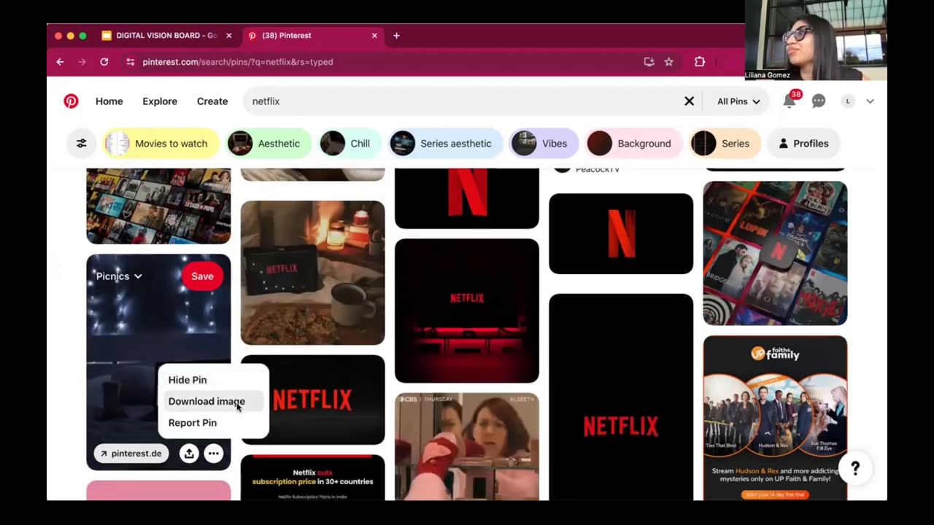
click(207, 401)
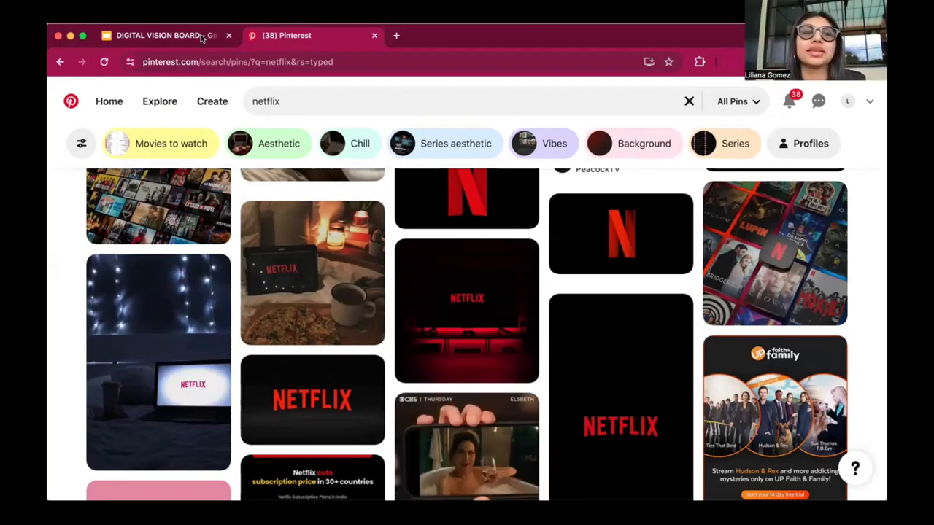
Step: Check the vision board in Slides, then return to Pinterest and search 'acting on netflix'
click(164, 35)
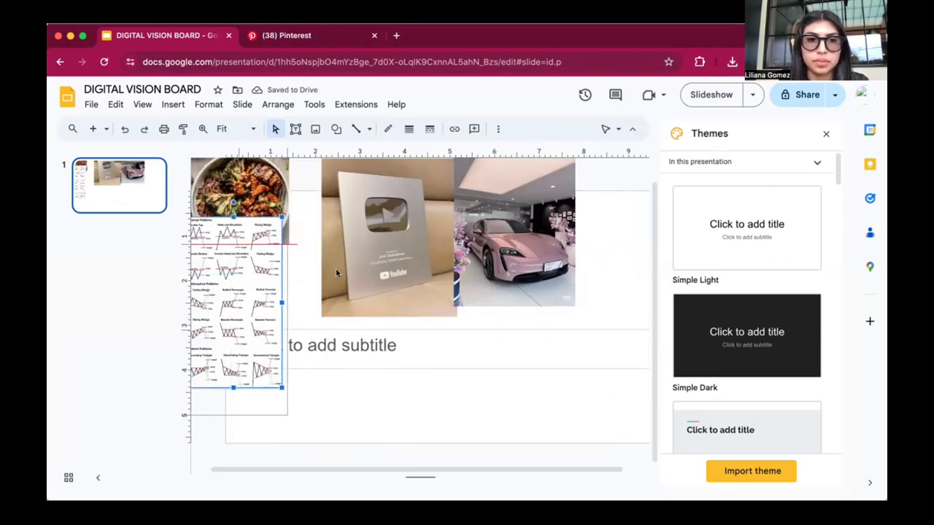
click(307, 35)
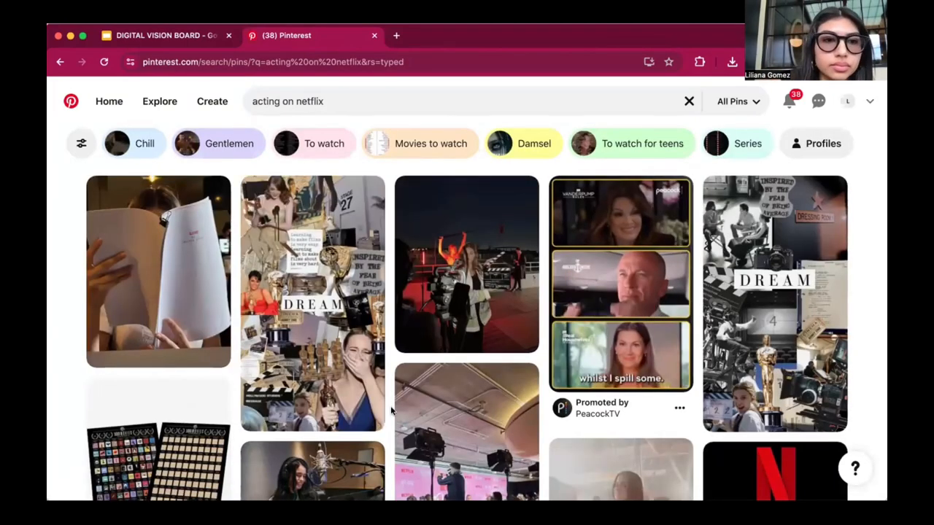
scroll(down, 3)
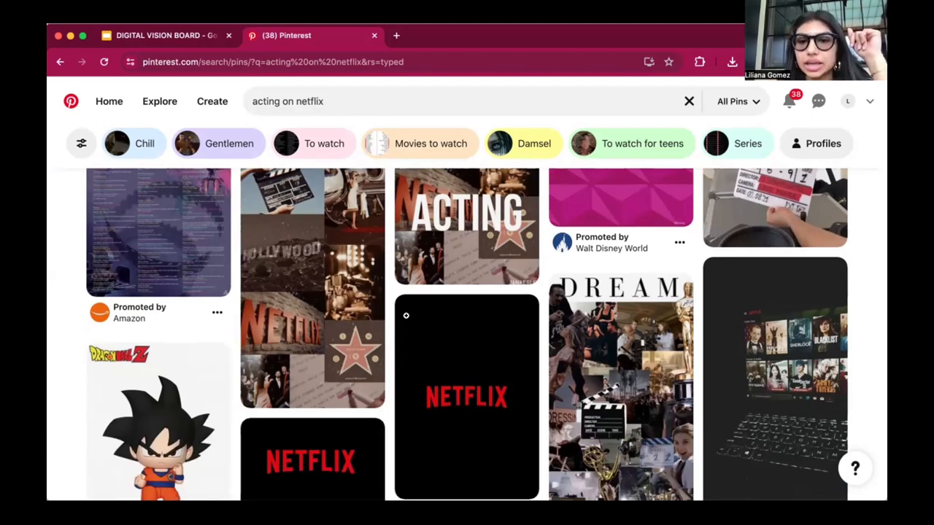
click(167, 35)
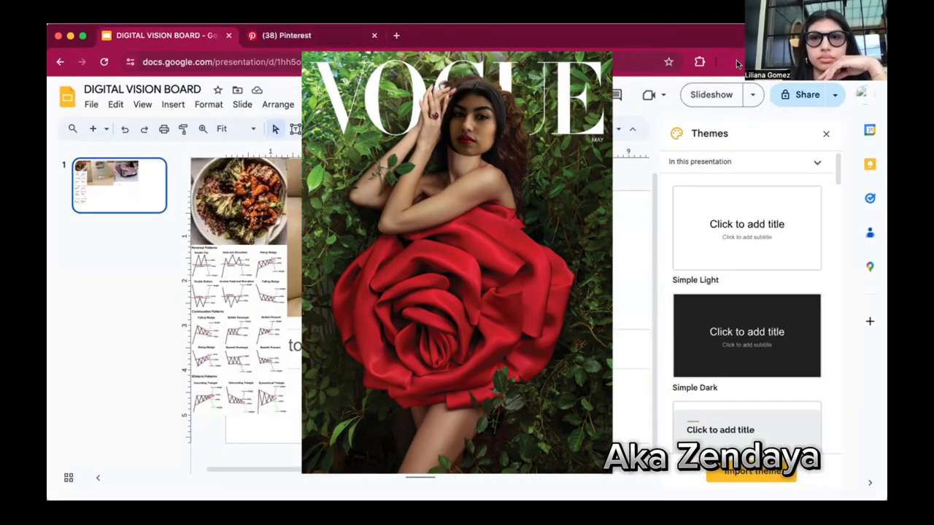
Step: Search '100k on youtube' and download a subscriber-count milestone image
click(312, 35)
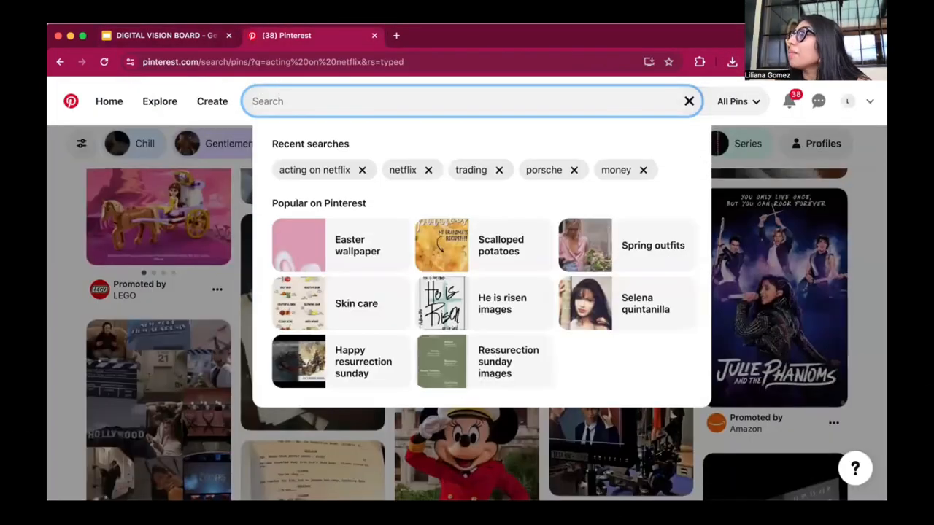
text(100 k)
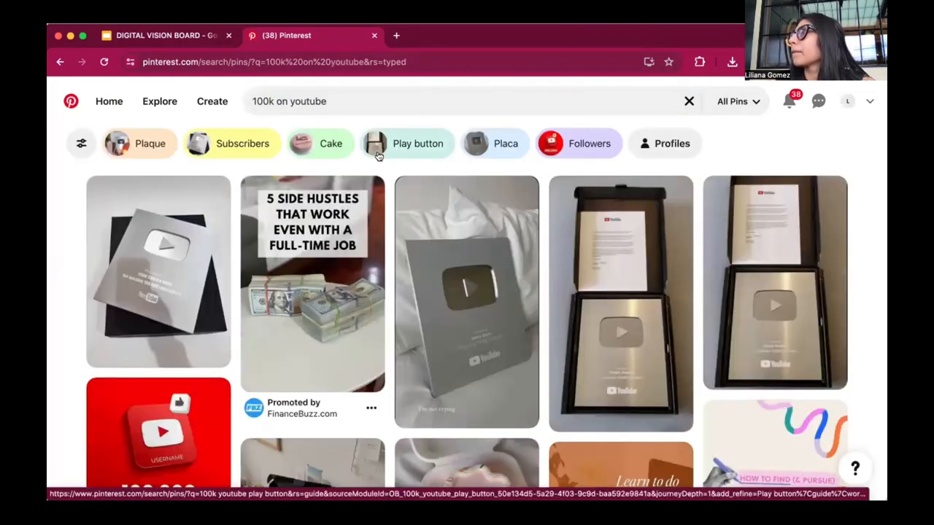
mouse_move(466, 302)
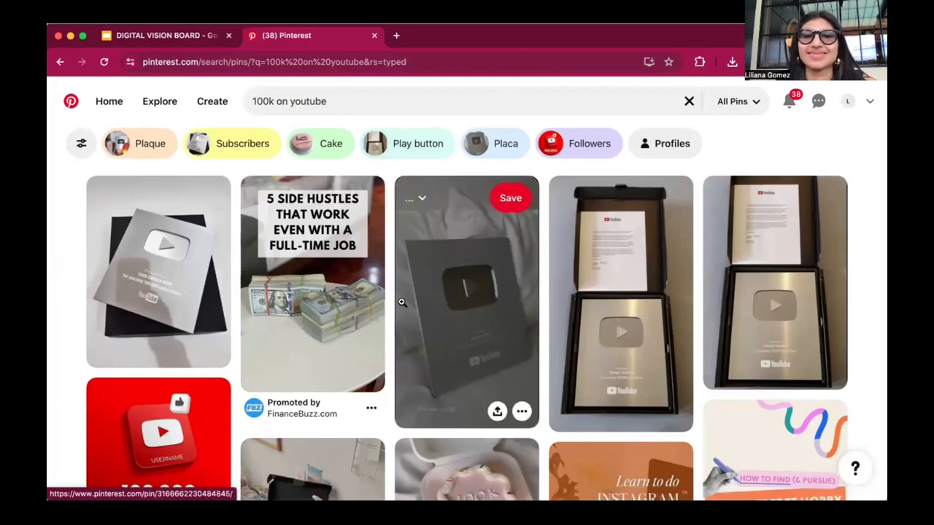
scroll(down, 3)
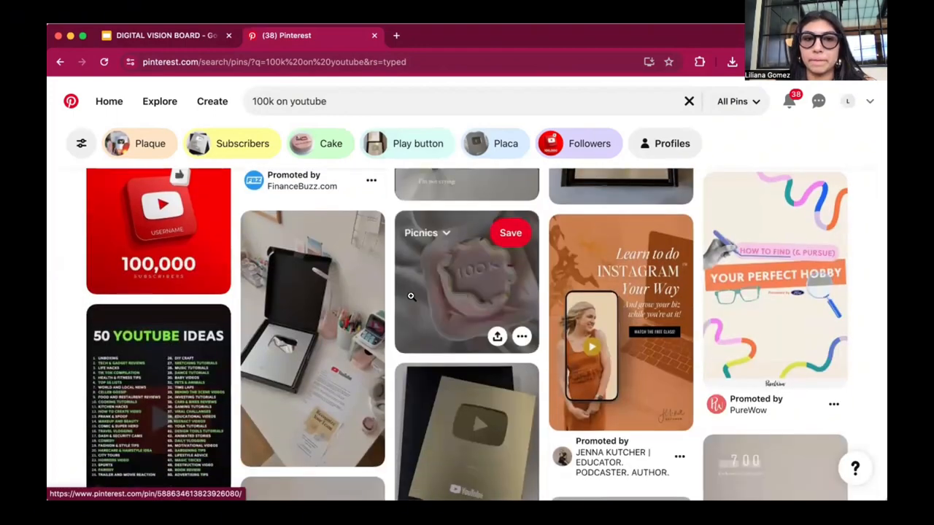
scroll(down, 3)
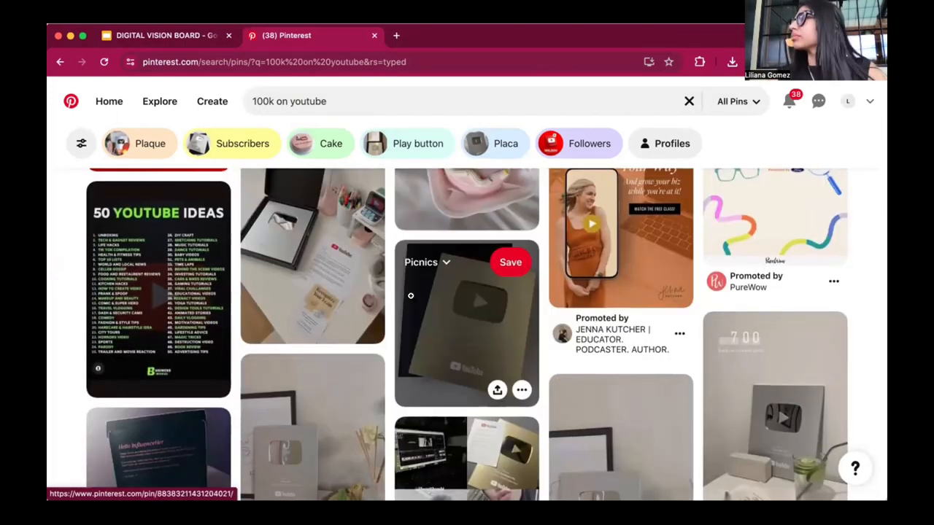
scroll(down, 3)
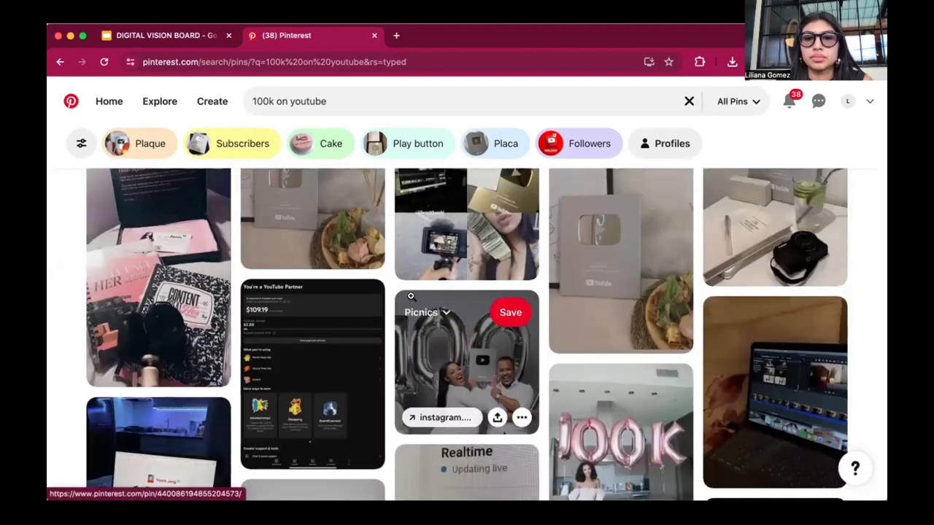
scroll(down, 3)
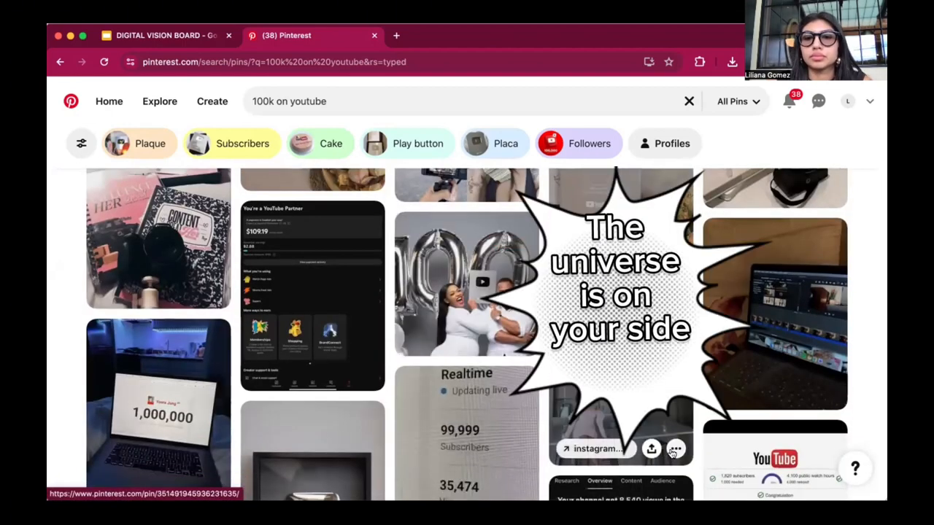
click(164, 35)
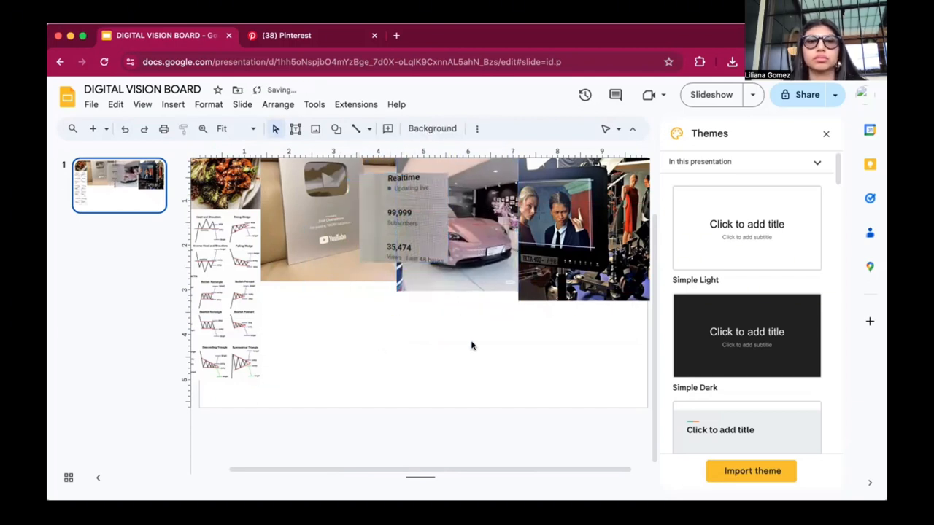
Step: Place the 'I will reach my financial goals' image beside the chart sheet and dismiss the format warning
click(241, 295)
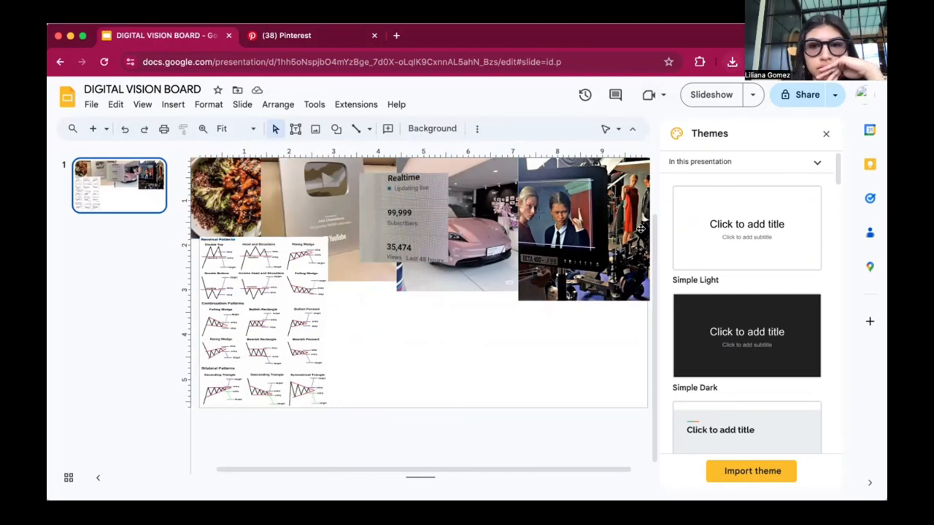
drag(452, 227, 369, 347)
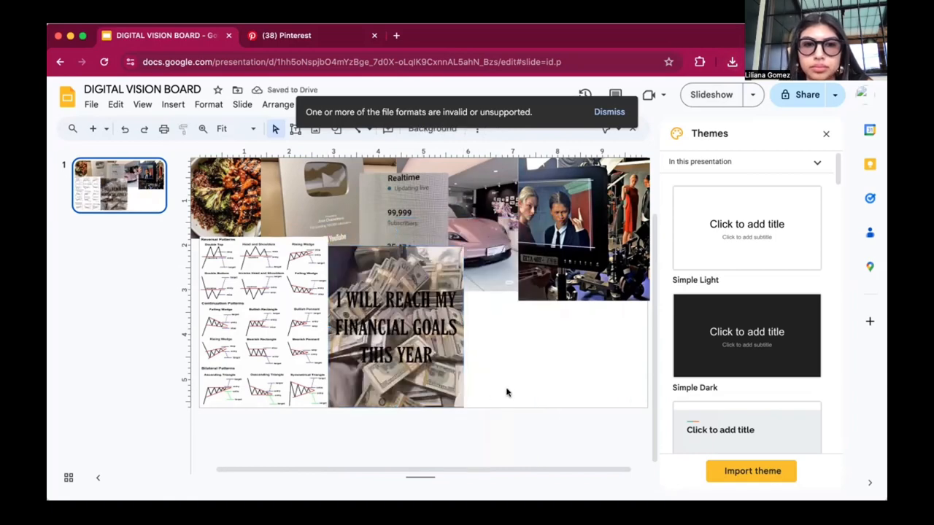
click(394, 326)
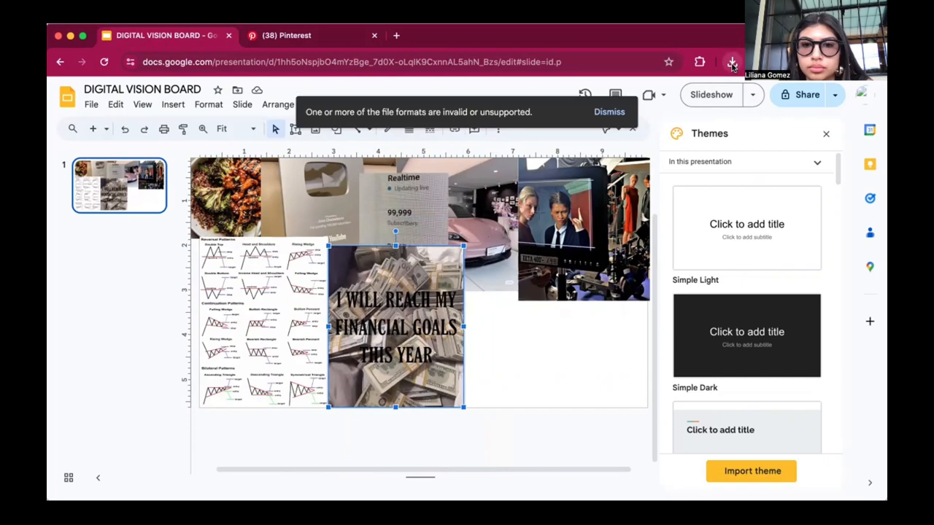
mouse_move(644, 304)
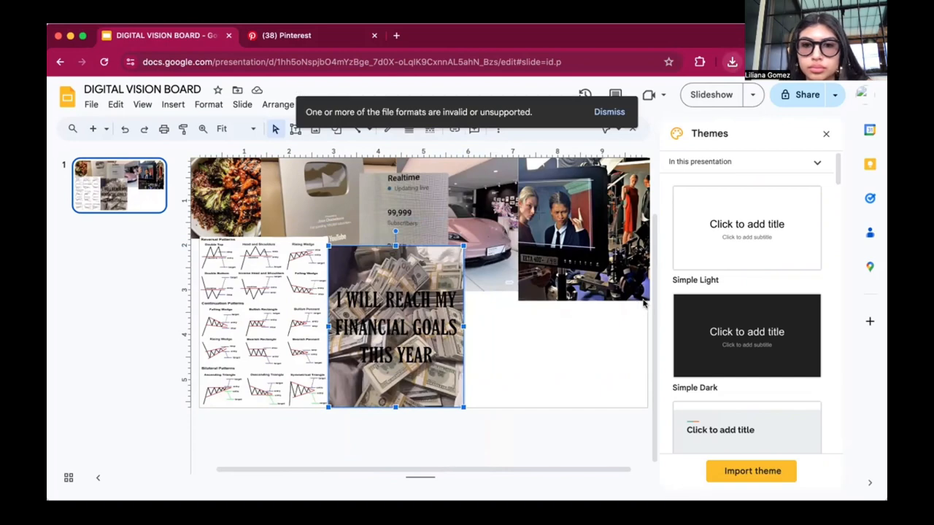
click(609, 112)
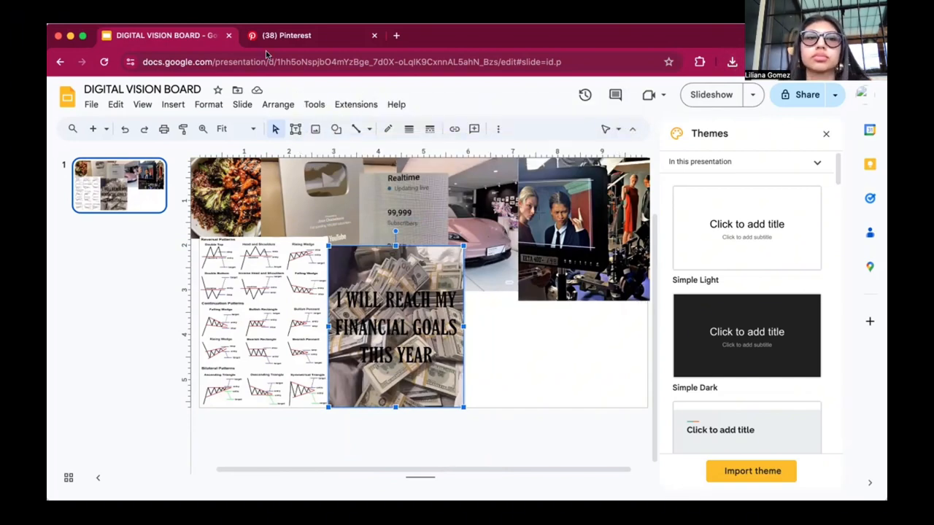
Step: Search for a JPG converter and open the online-convert.com converter page
click(456, 35)
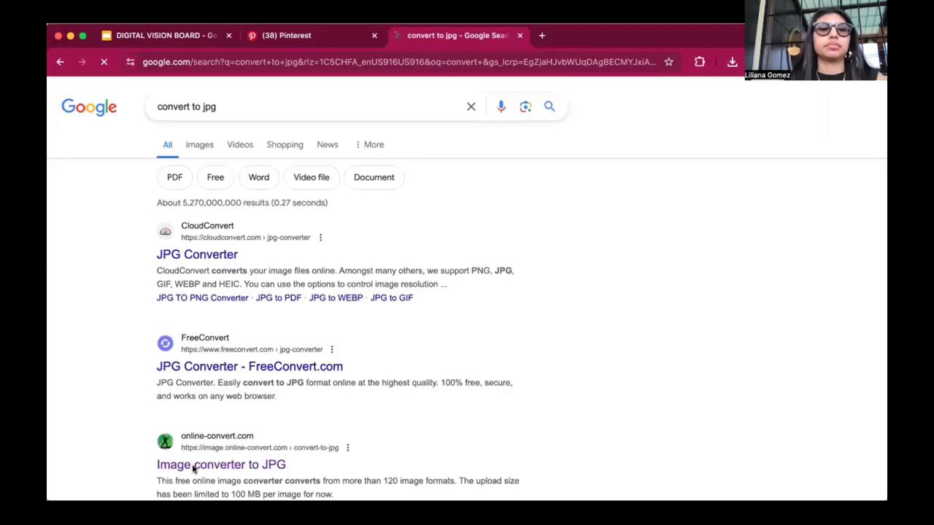
click(221, 465)
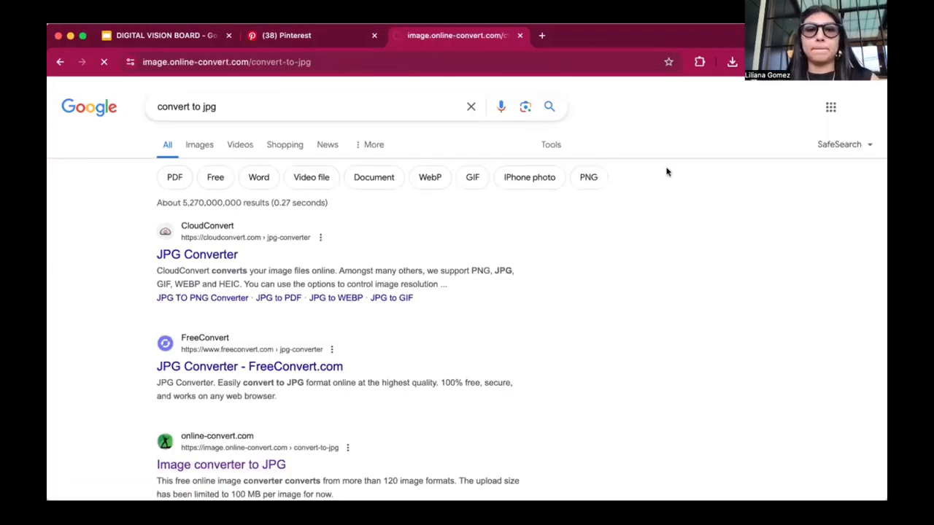
click(220, 465)
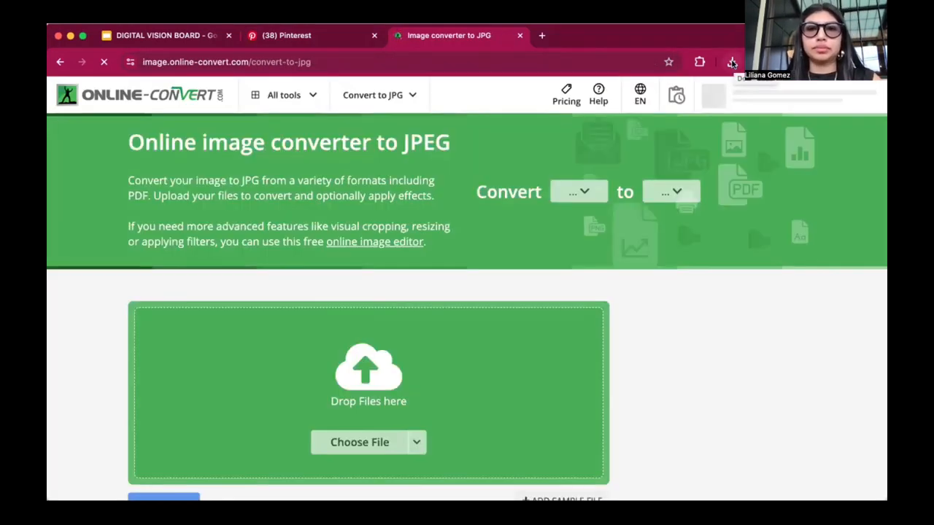
Step: Submit the meal prep file for JPG conversion and return to Pinterest
click(670, 191)
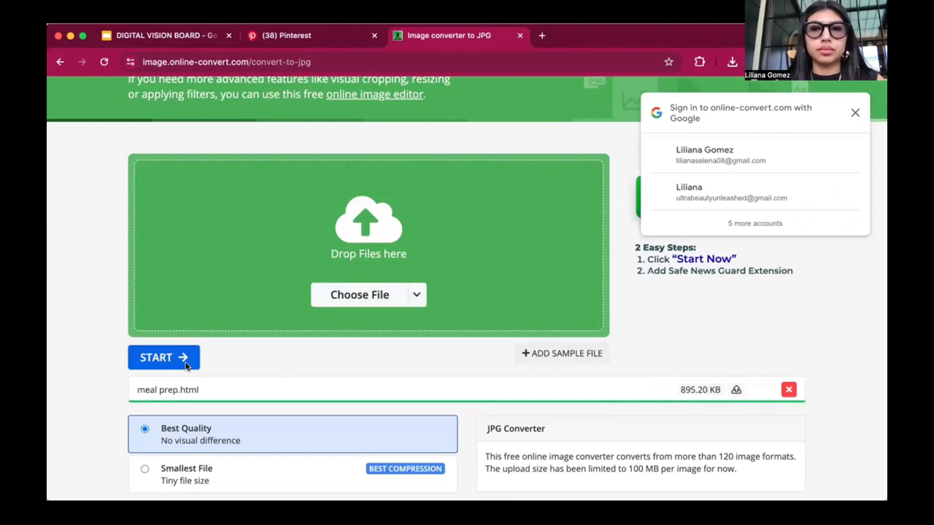
click(164, 357)
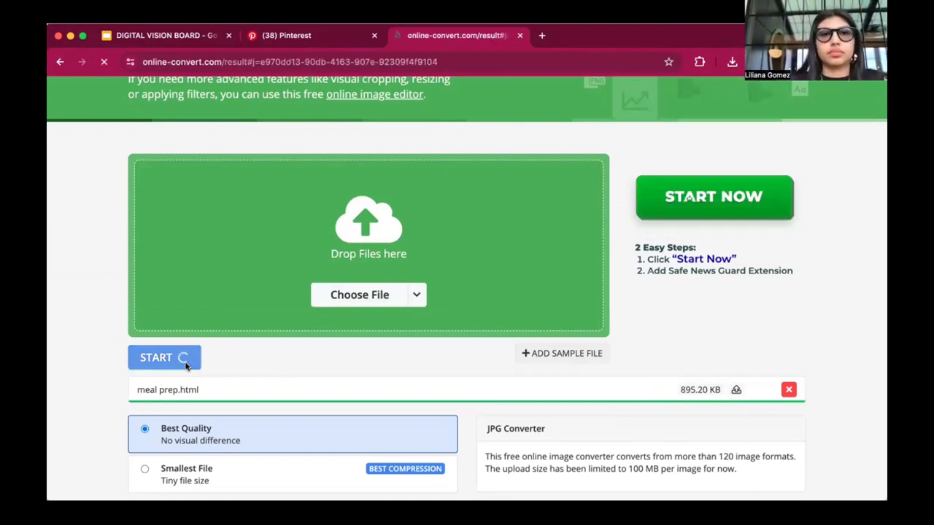
click(165, 358)
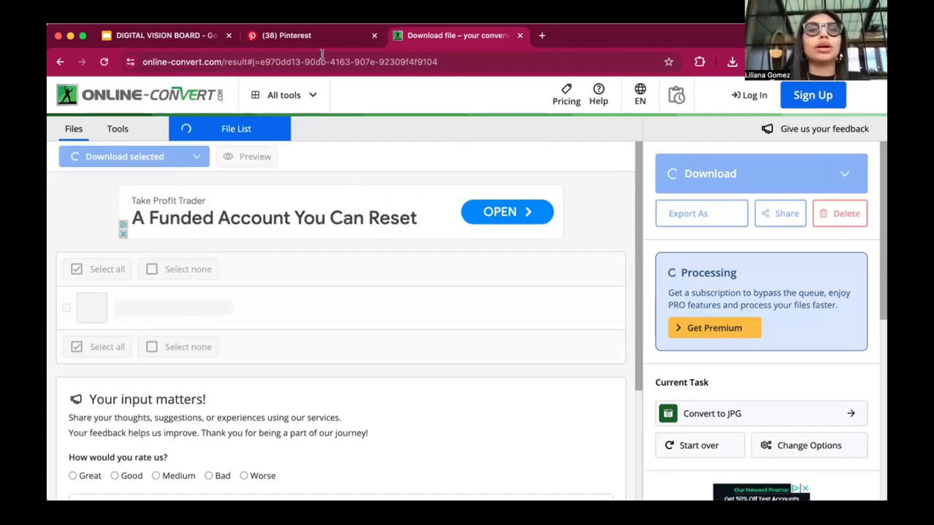
click(286, 35)
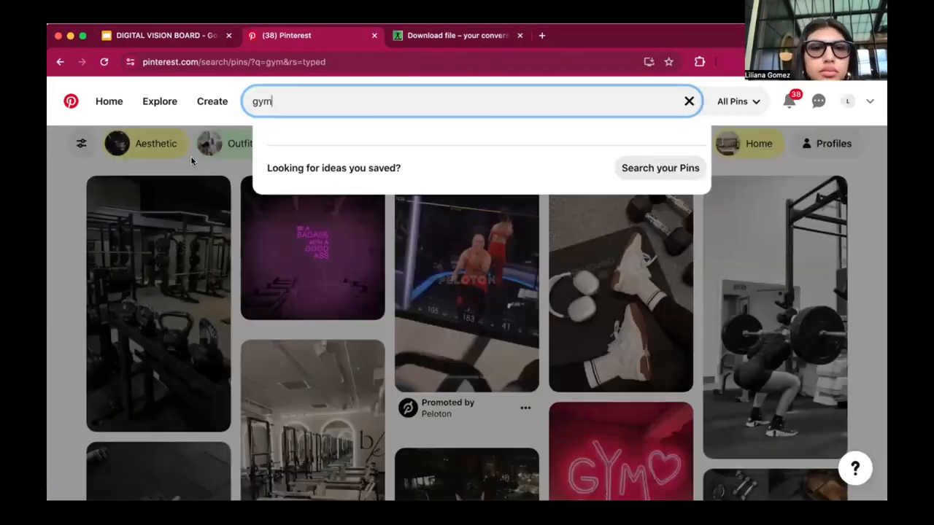
mouse_move(567, 296)
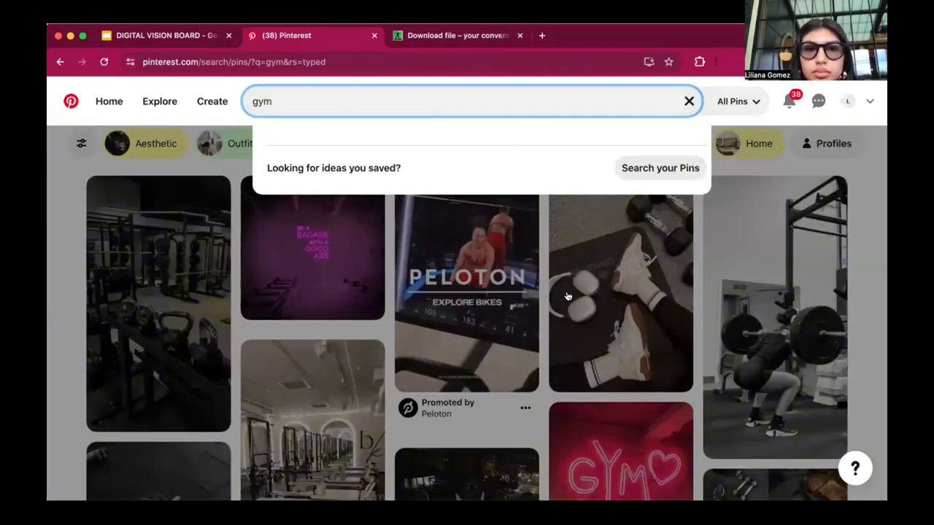
Step: Dismiss the search suggestions and scroll through the Pinterest gym pins
click(471, 101)
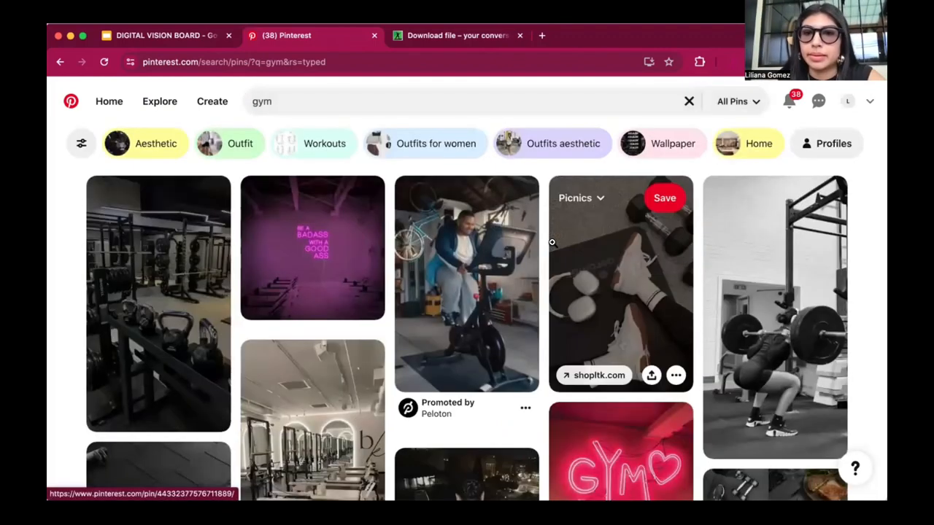
scroll(down, 3)
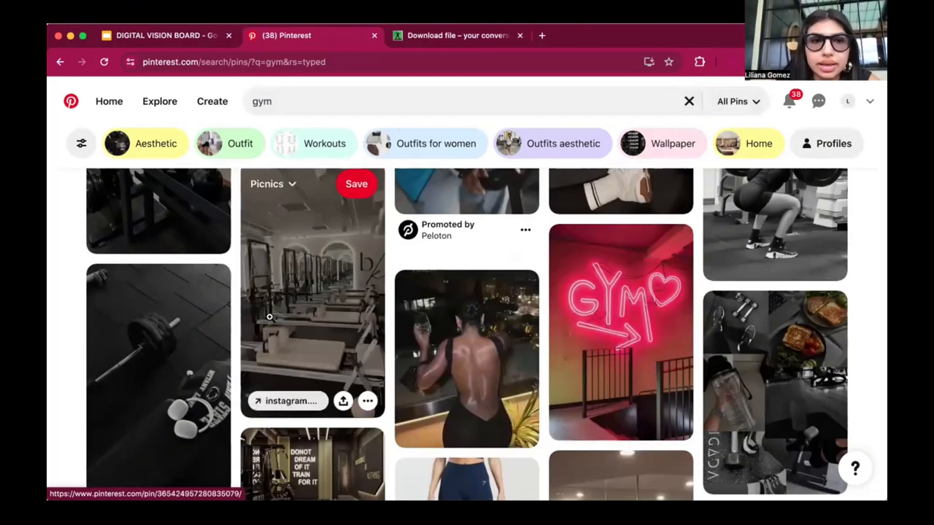
scroll(down, 3)
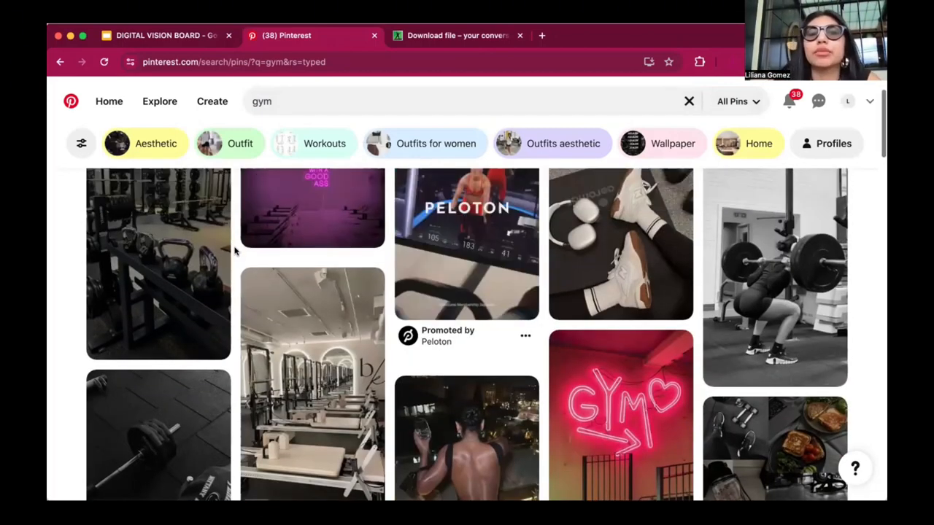
scroll(down, 3)
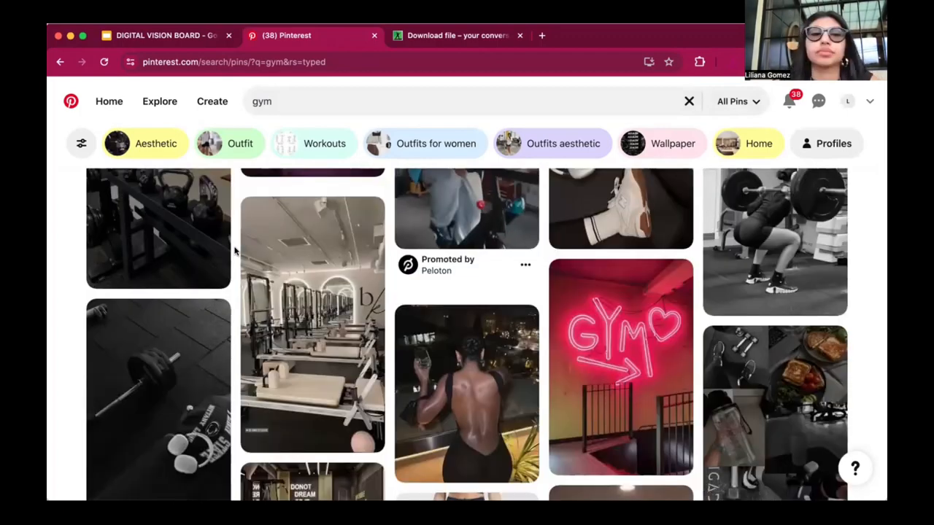
scroll(down, 3)
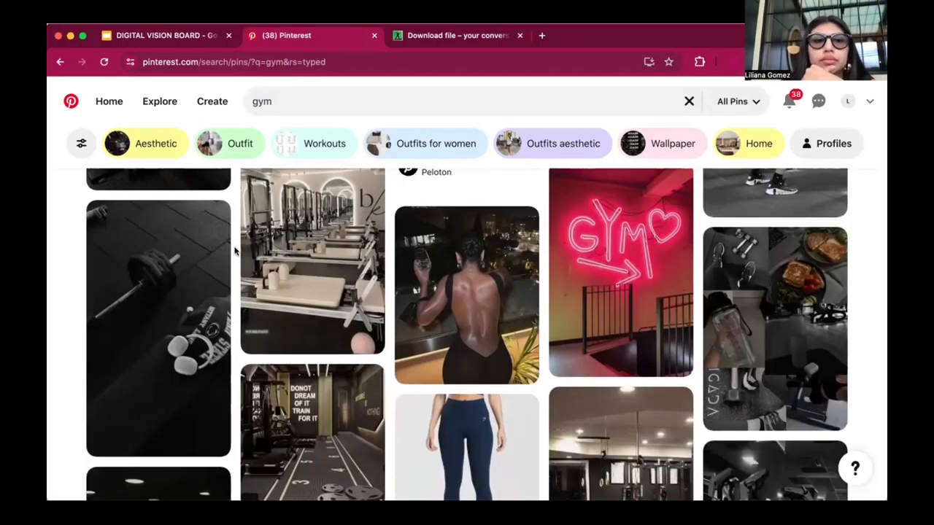
scroll(down, 3)
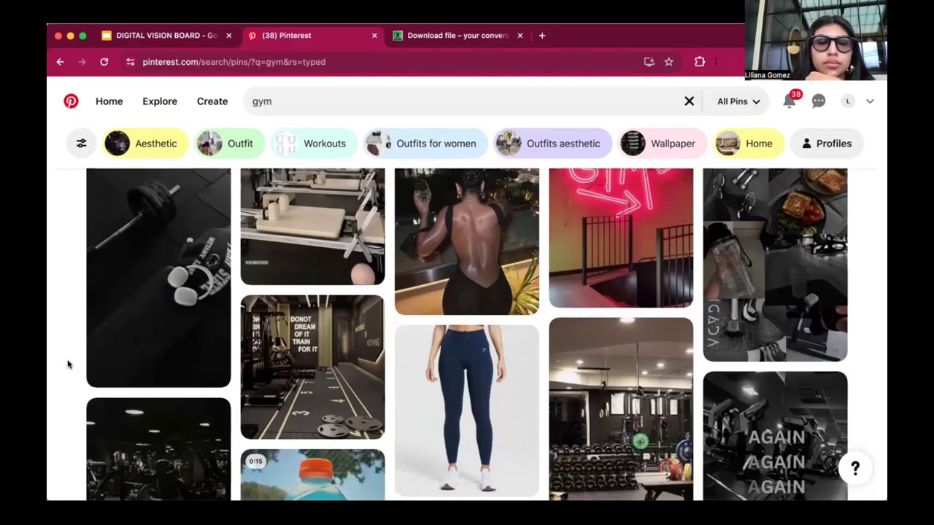
scroll(down, 3)
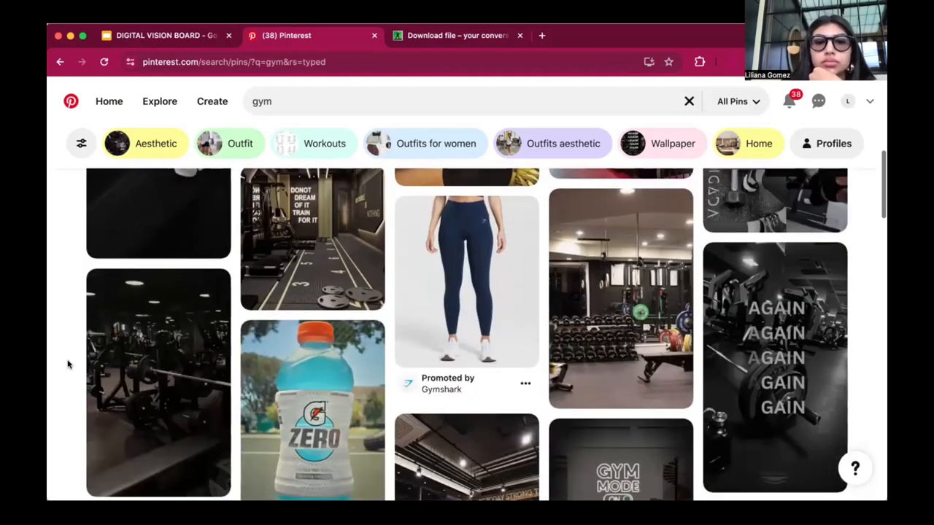
scroll(down, 3)
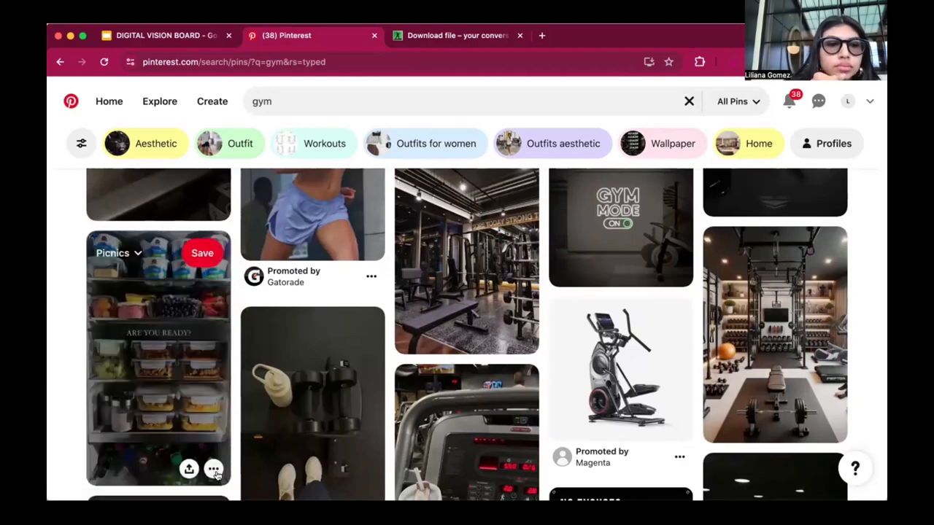
scroll(down, 3)
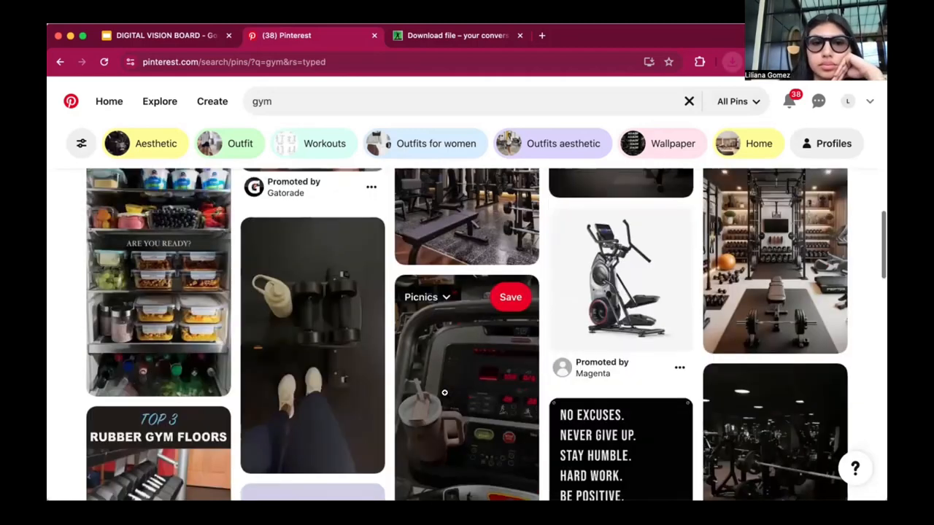
scroll(down, 3)
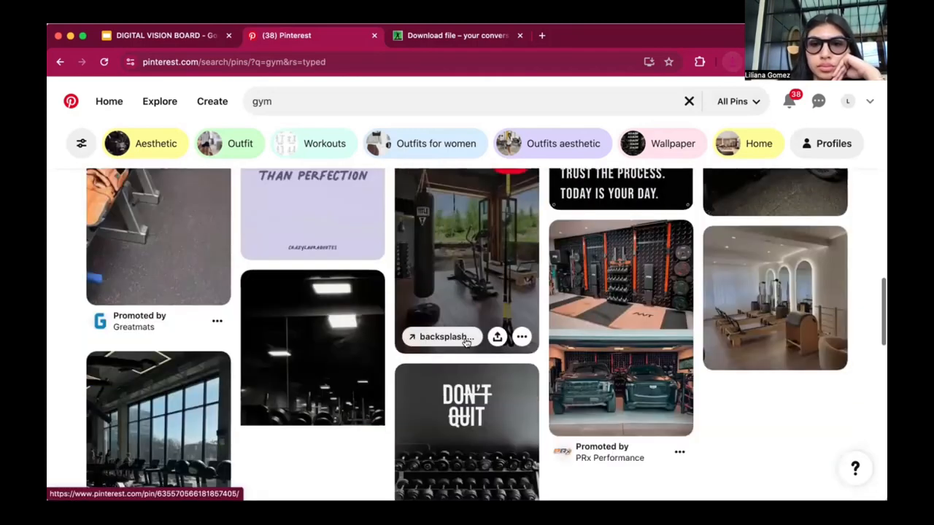
scroll(down, 3)
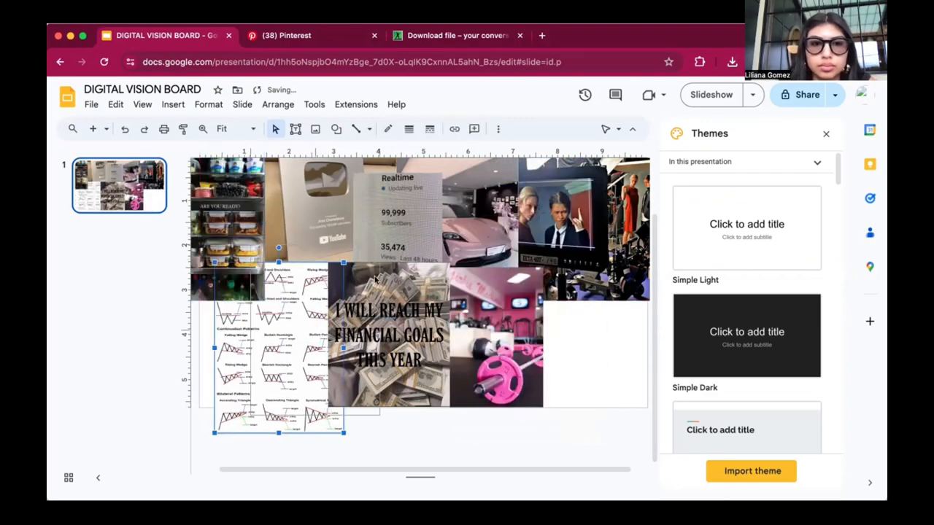
Step: Reposition the chart patterns image below the meal-prep photo
drag(277, 347, 591, 346)
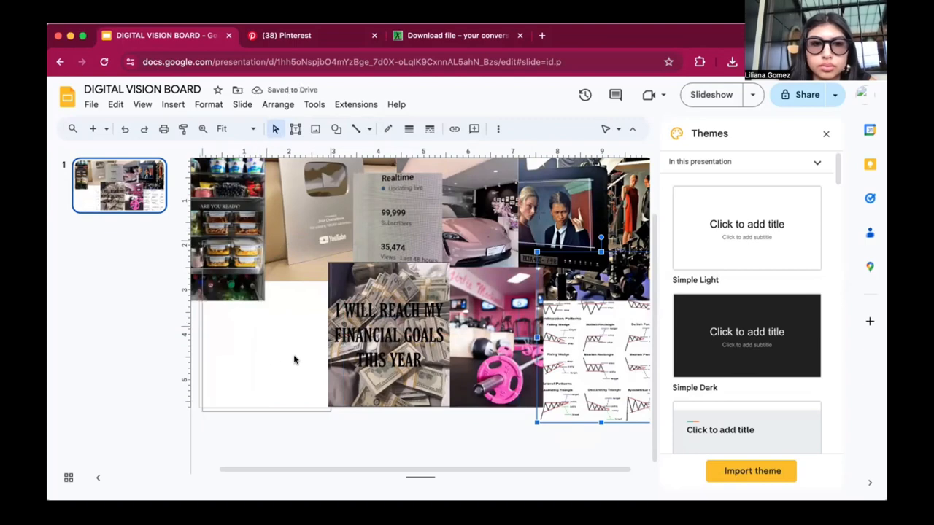
drag(594, 358, 263, 325)
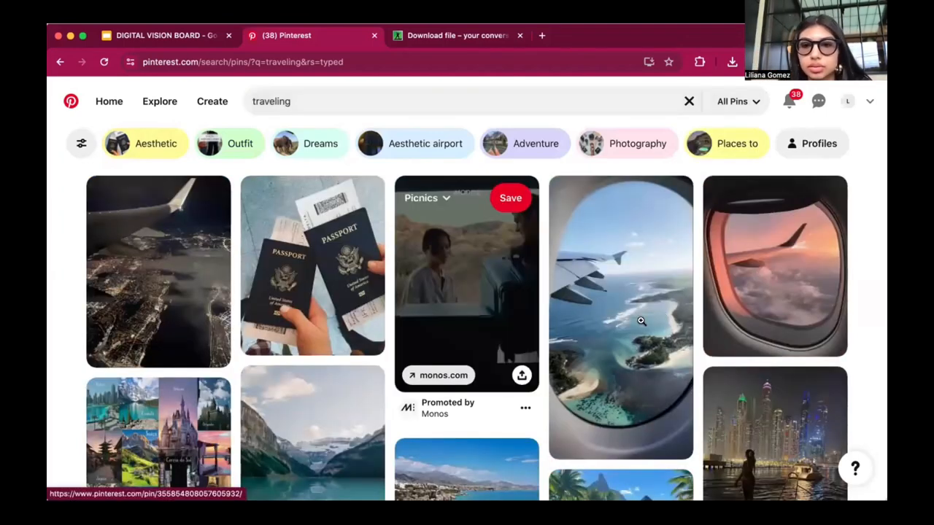
Step: Download the airplane-window island pin from the travel results and return to Slides
scroll(down, 3)
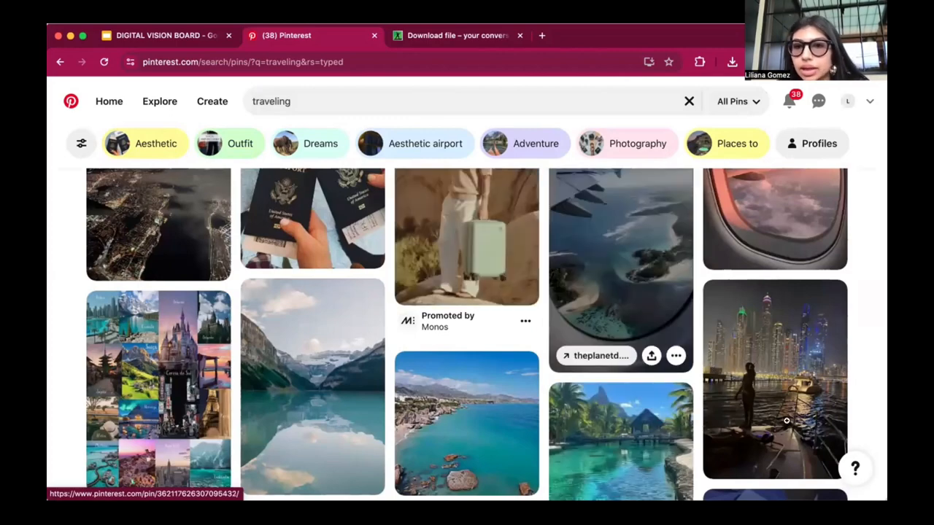
click(676, 356)
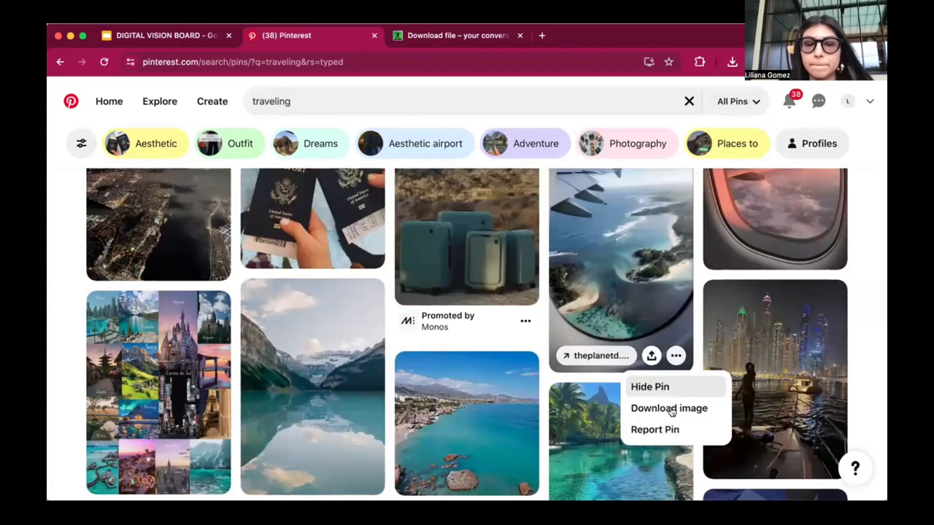
click(164, 35)
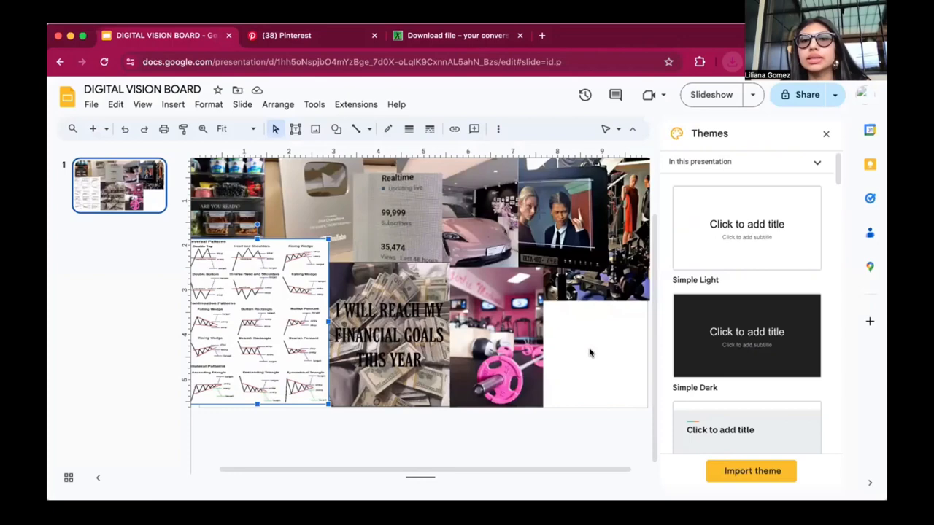
mouse_move(588, 271)
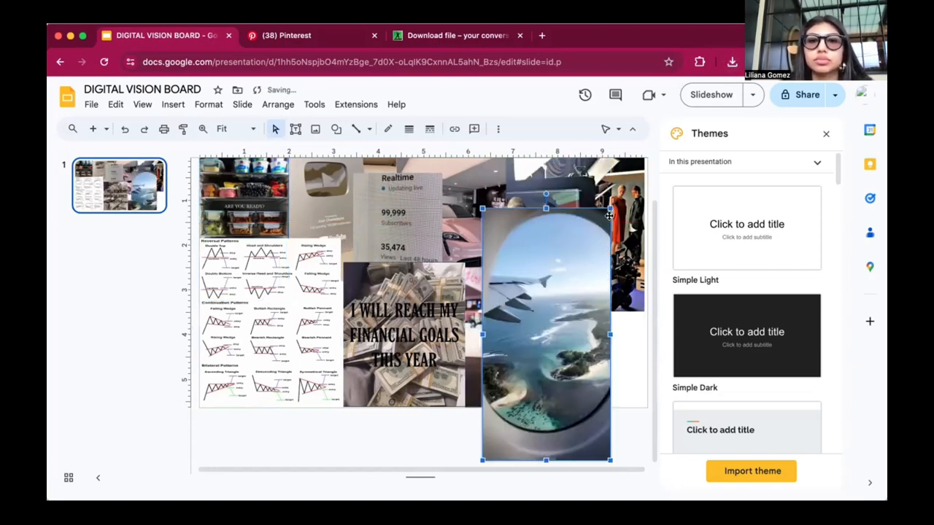
Step: Resize the airplane-window photo to fill the collage's bottom-right gap
drag(609, 215, 532, 226)
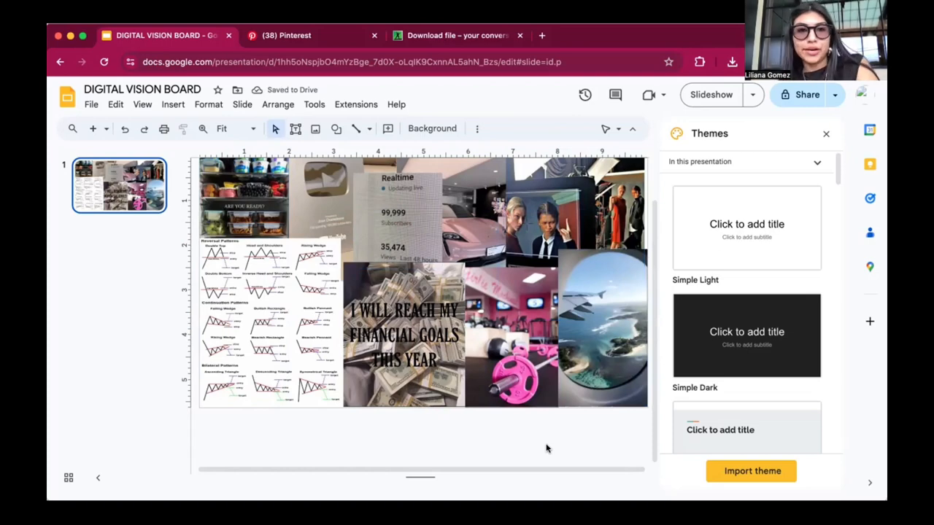
click(602, 332)
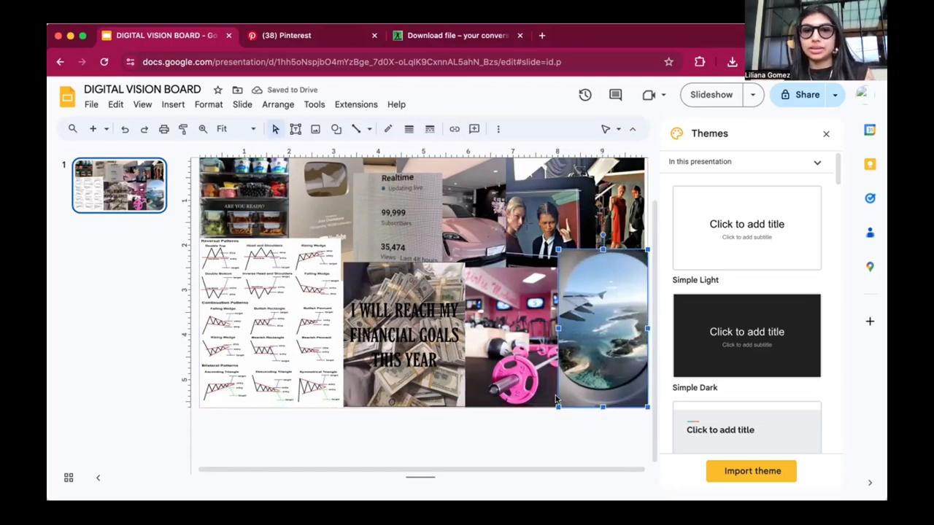
click(91, 105)
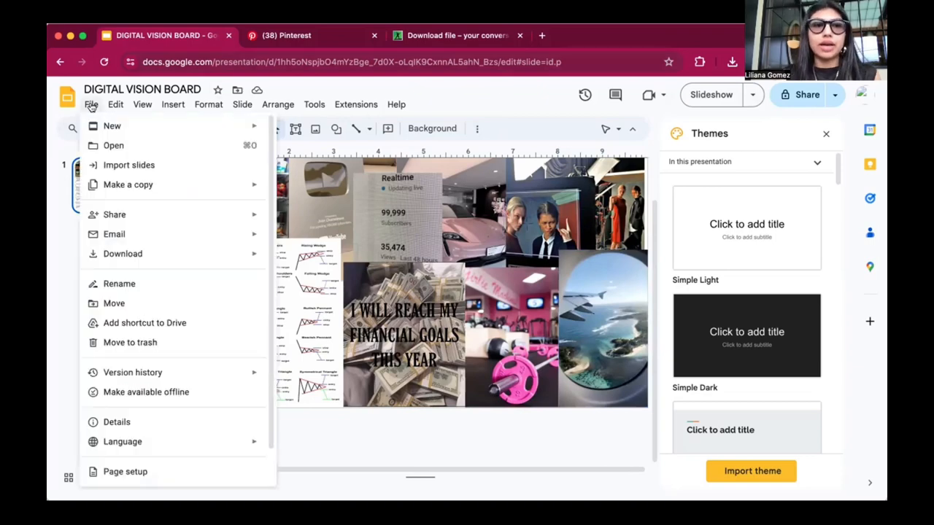